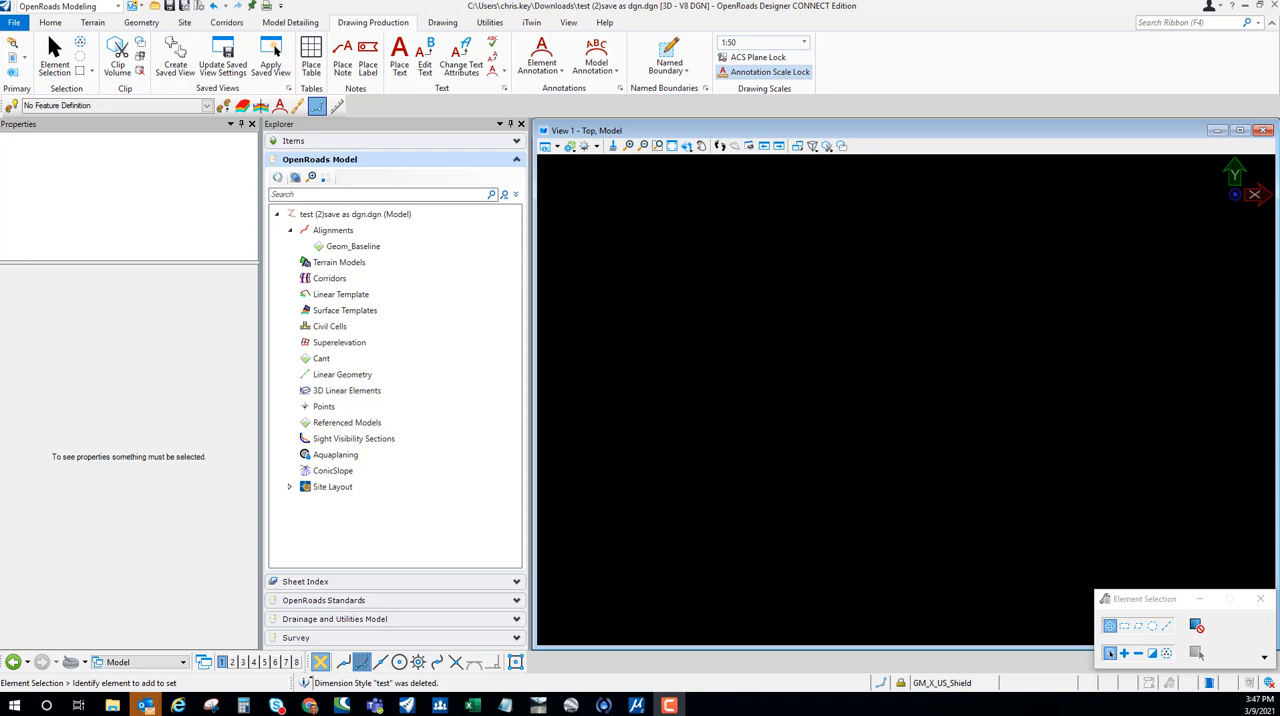
mouse_move(1172, 132)
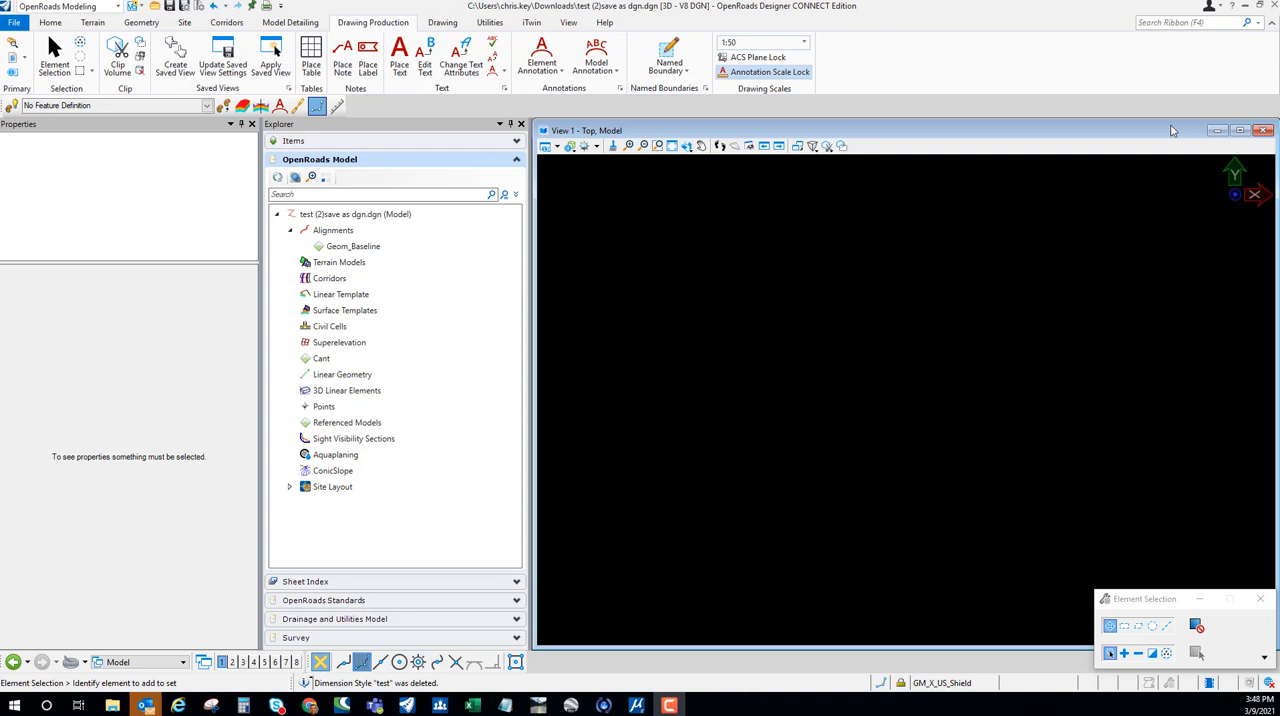
mouse_move(1116, 136)
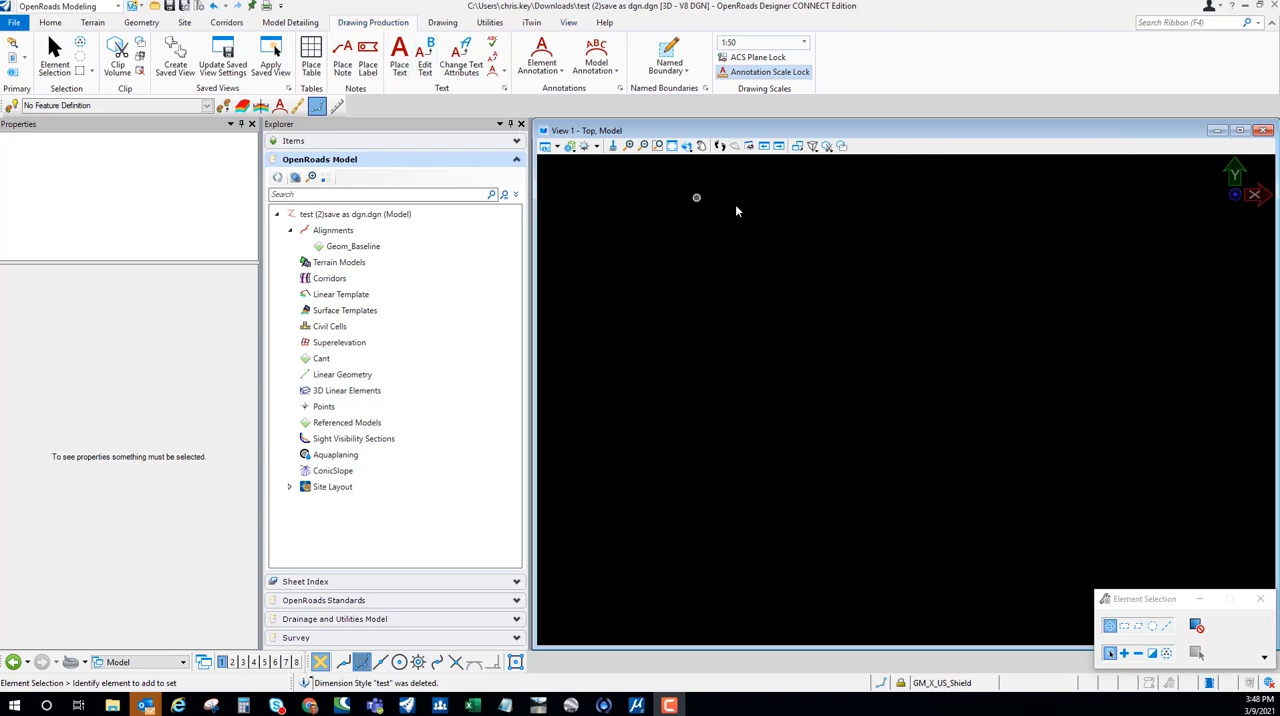
mouse_move(760, 210)
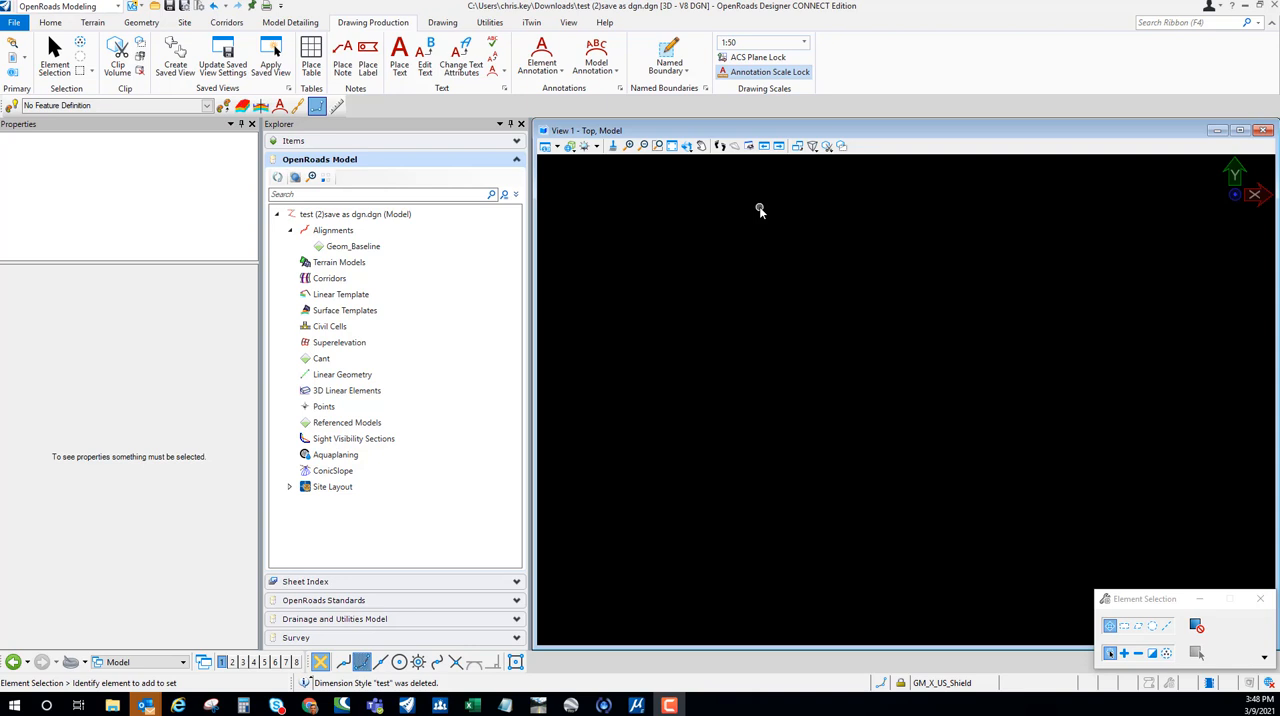
mouse_move(768, 194)
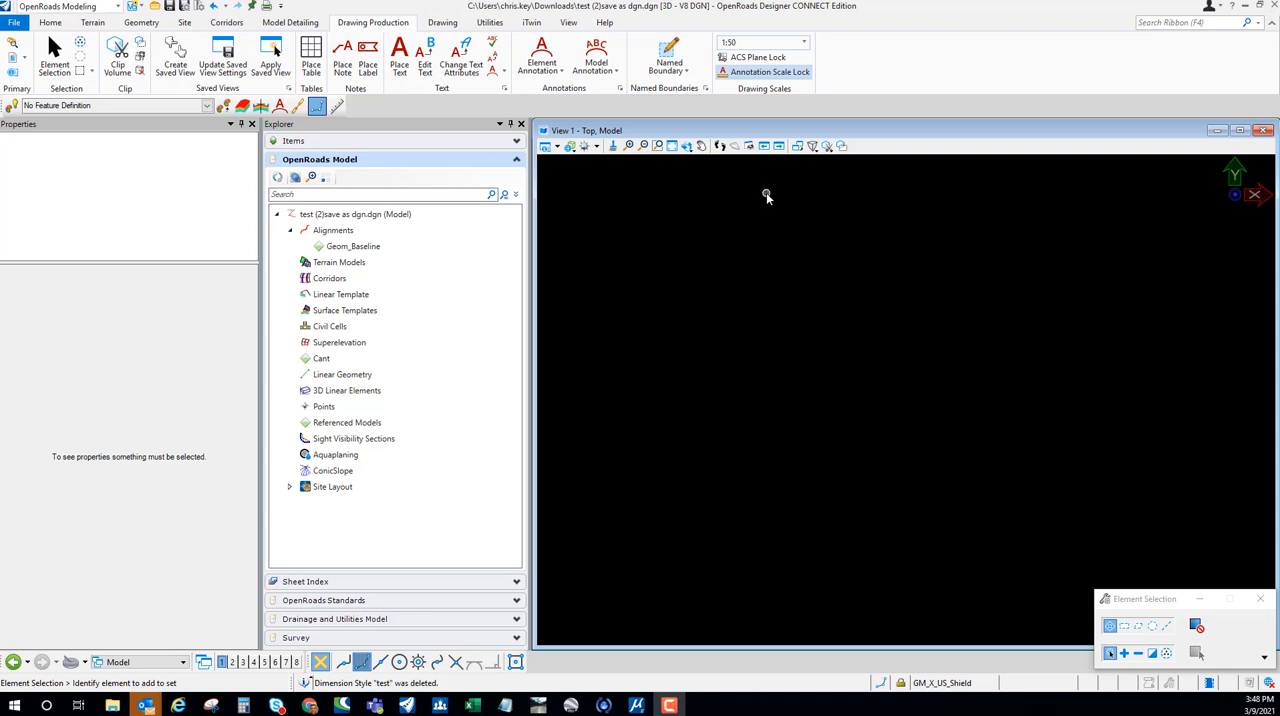
Find and open the Cell Library through a ribbon search for 'cell'
left_click(1190, 22)
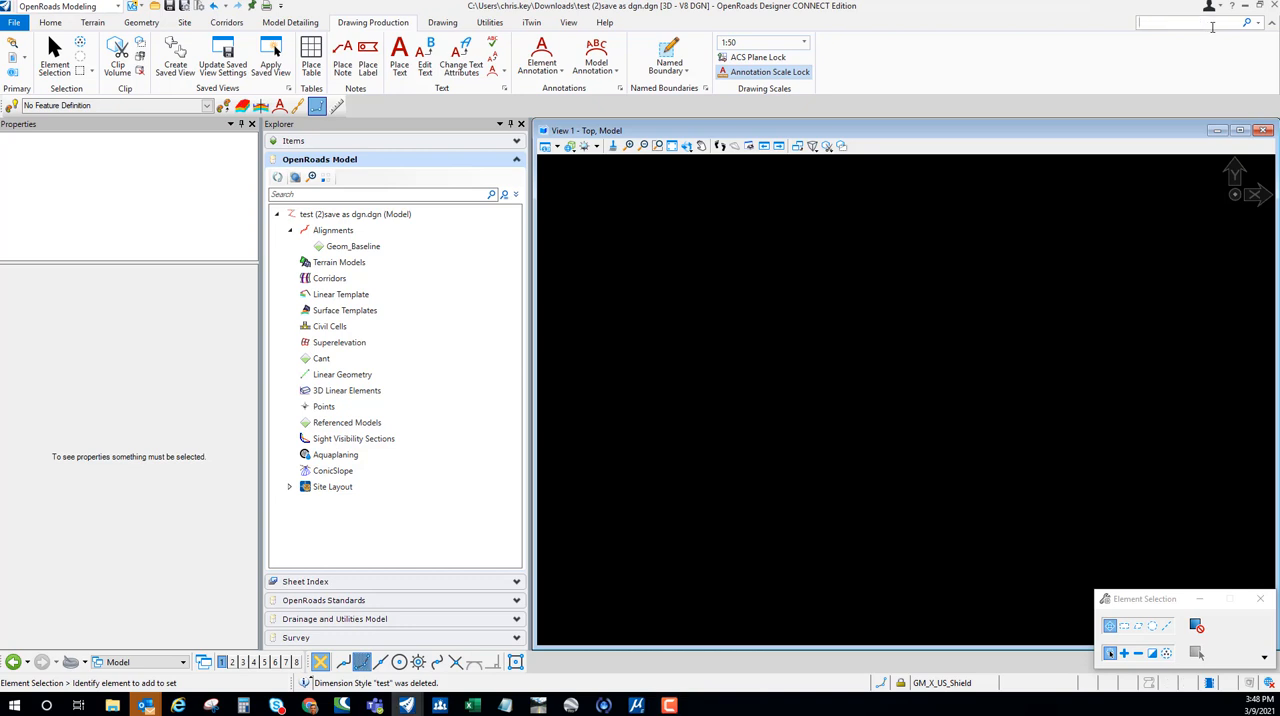
type("cell")
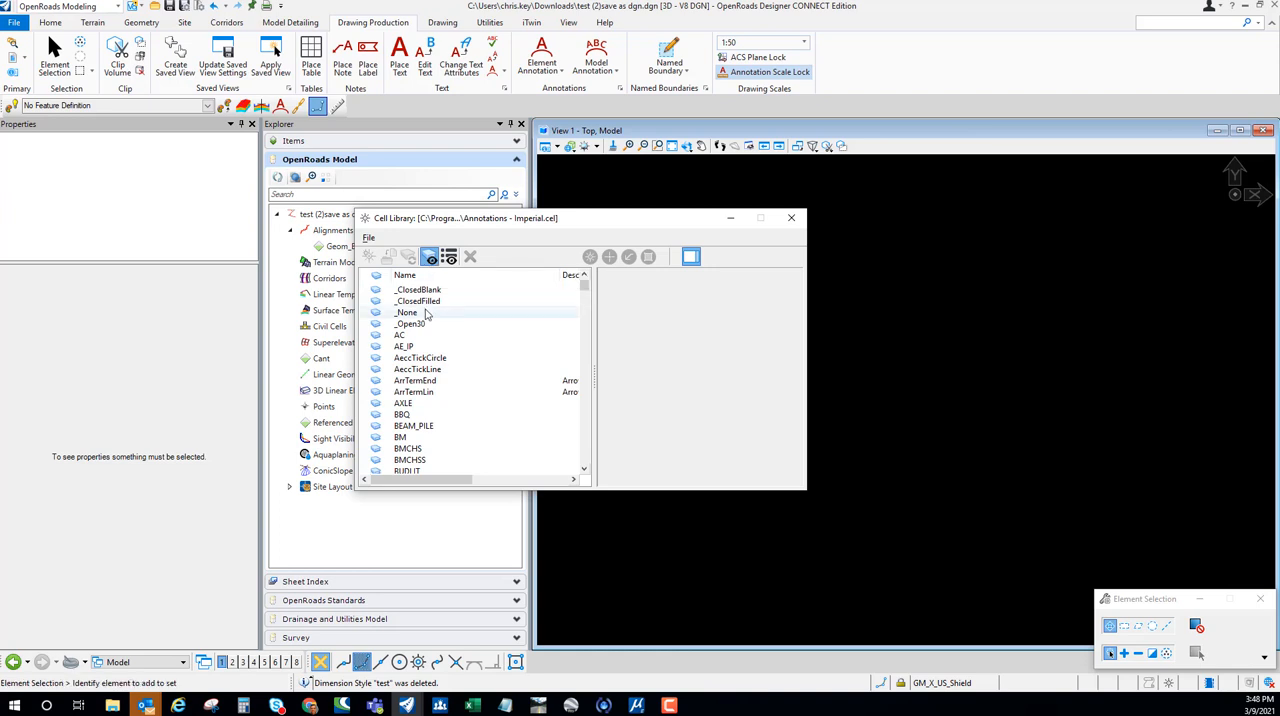
Preview the _ClosedBlank and _Open30 arrow cells and set the library aside at the lower right
left_click(416, 288)
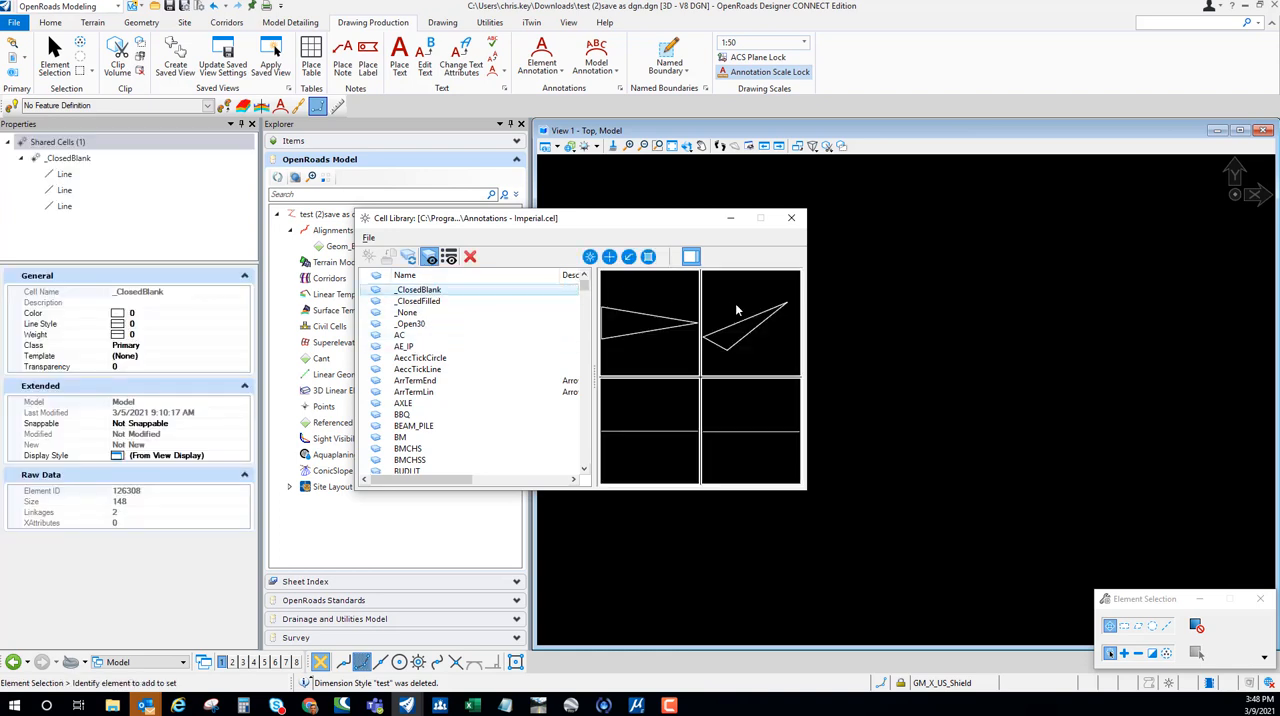
left_click(416, 300)
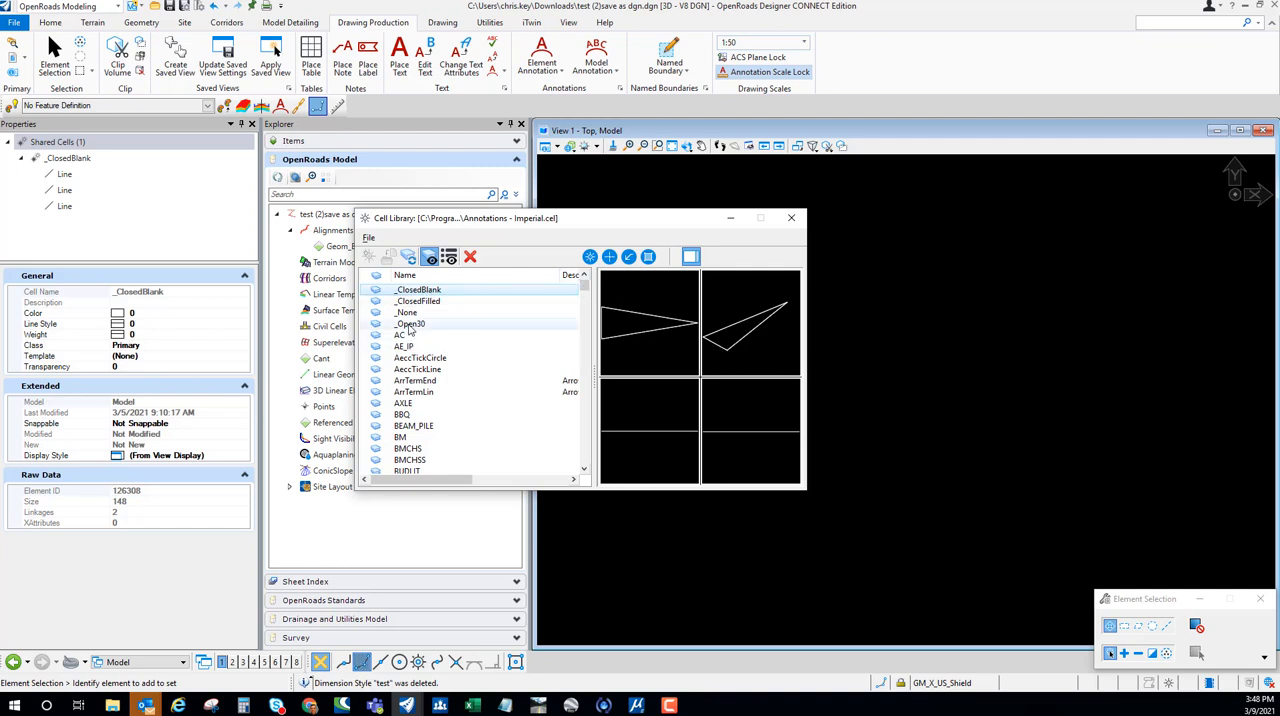
left_click(412, 324)
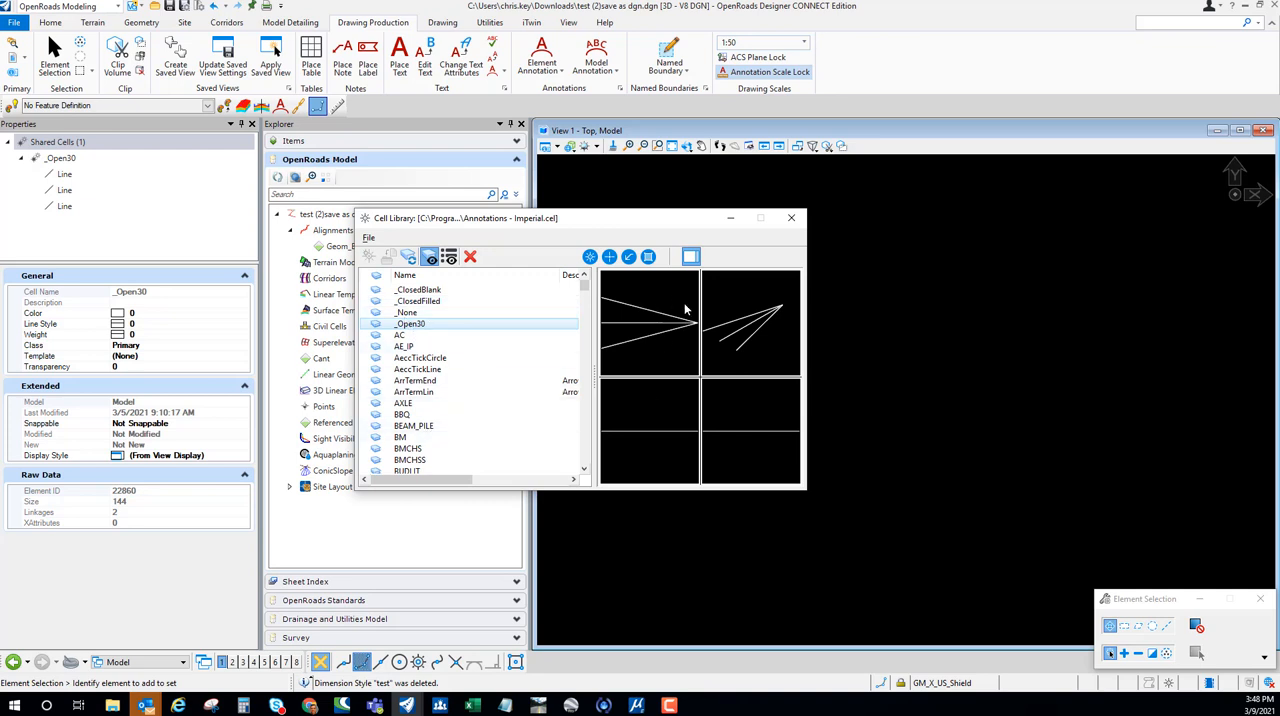
left_click(416, 300)
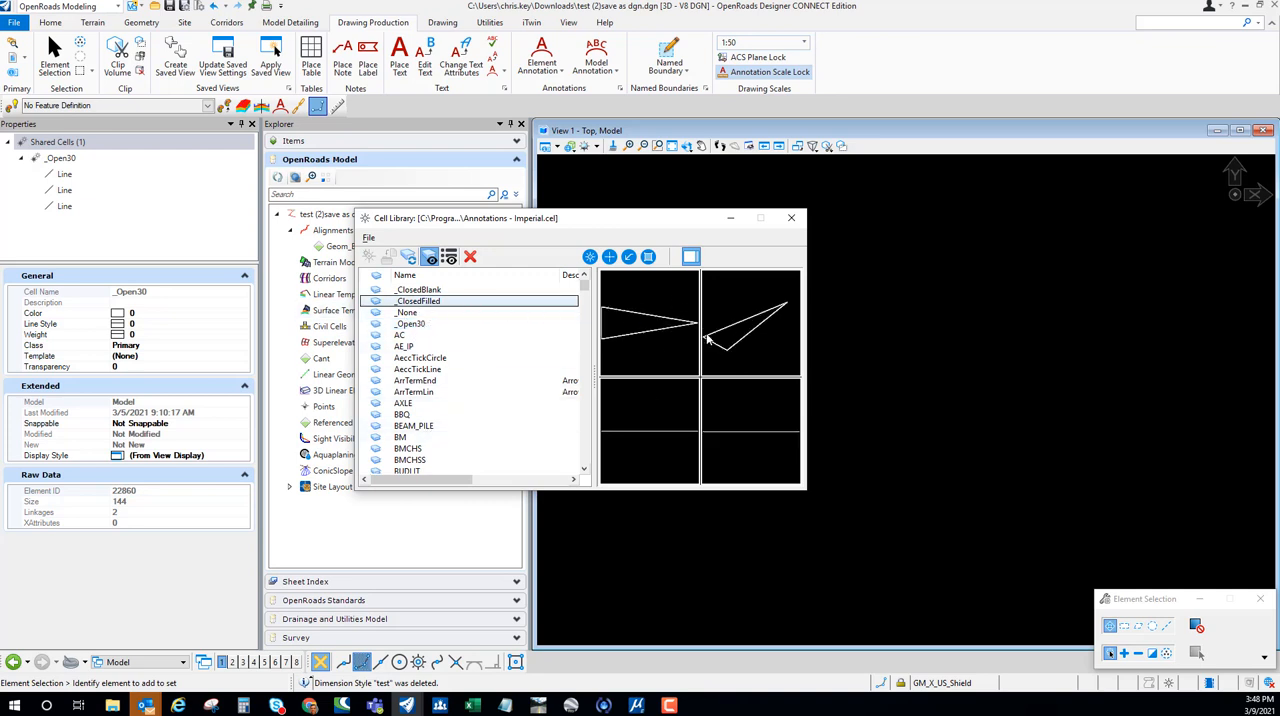
left_click(416, 288)
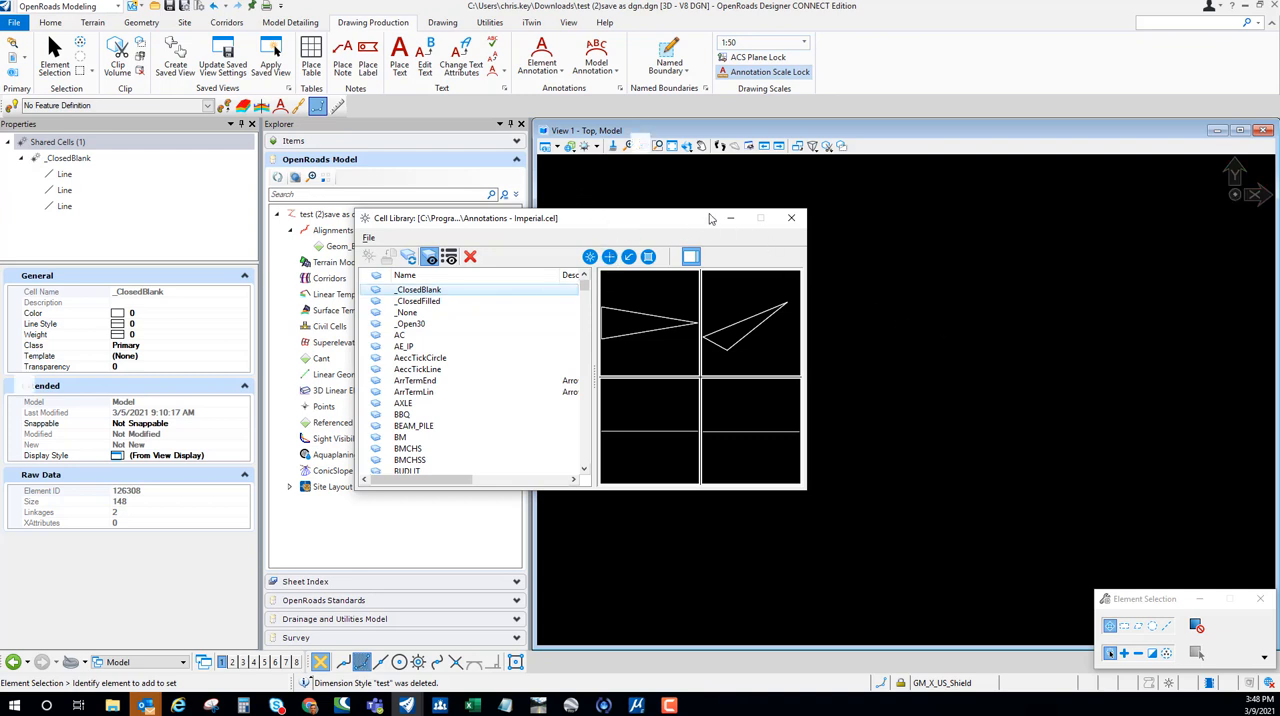
left_click_drag(464, 218, 884, 348)
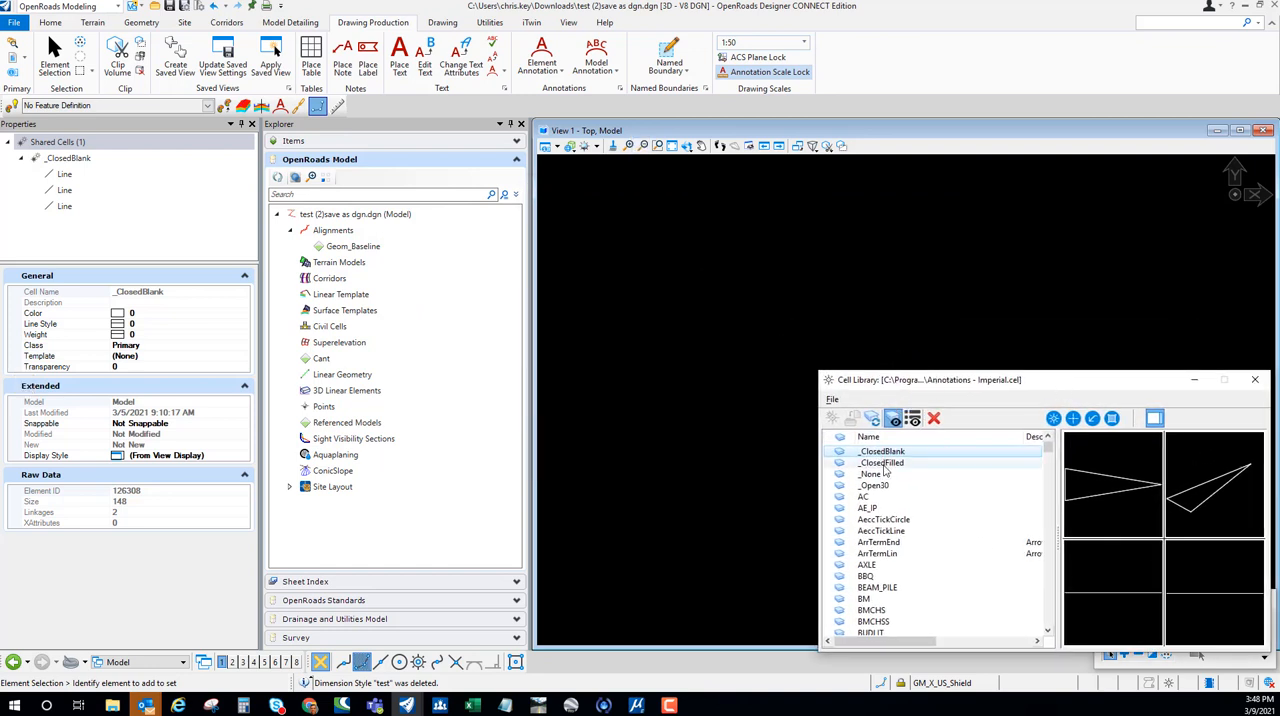
mouse_move(888, 464)
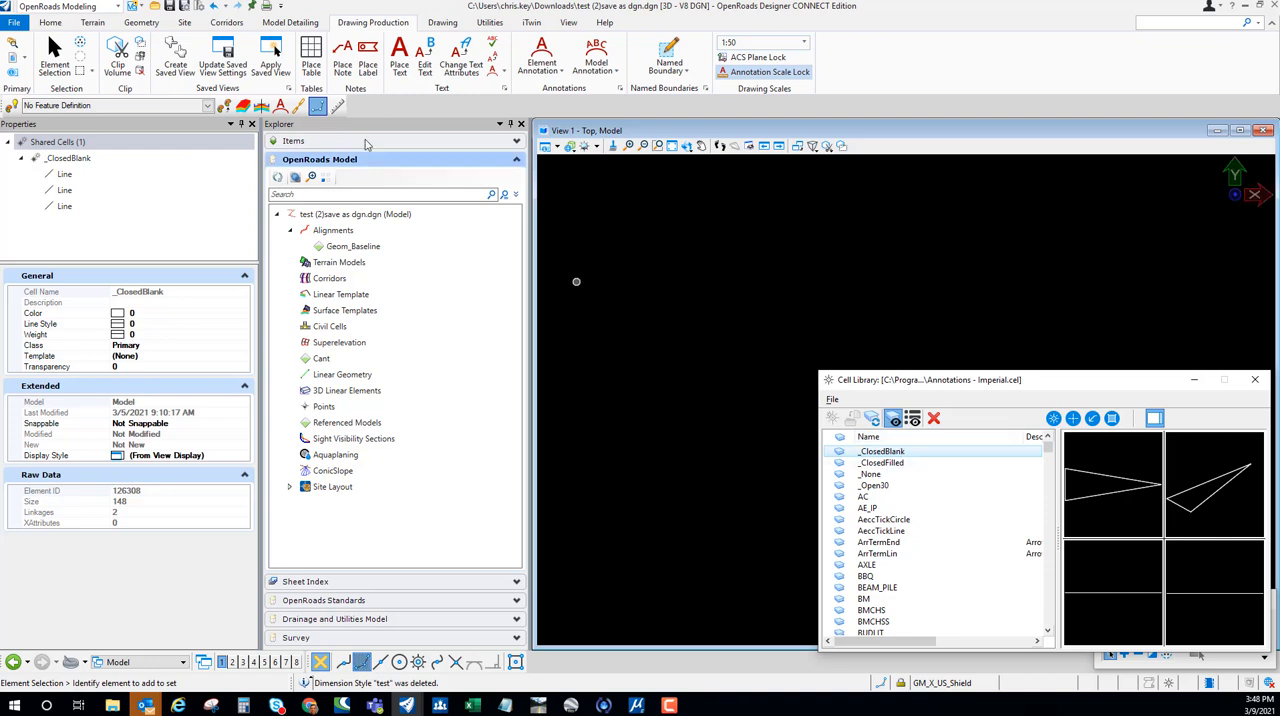
Start Place Note, create a new dimension style named TEST and glance at its Terminator Symbols choices
left_click(342, 56)
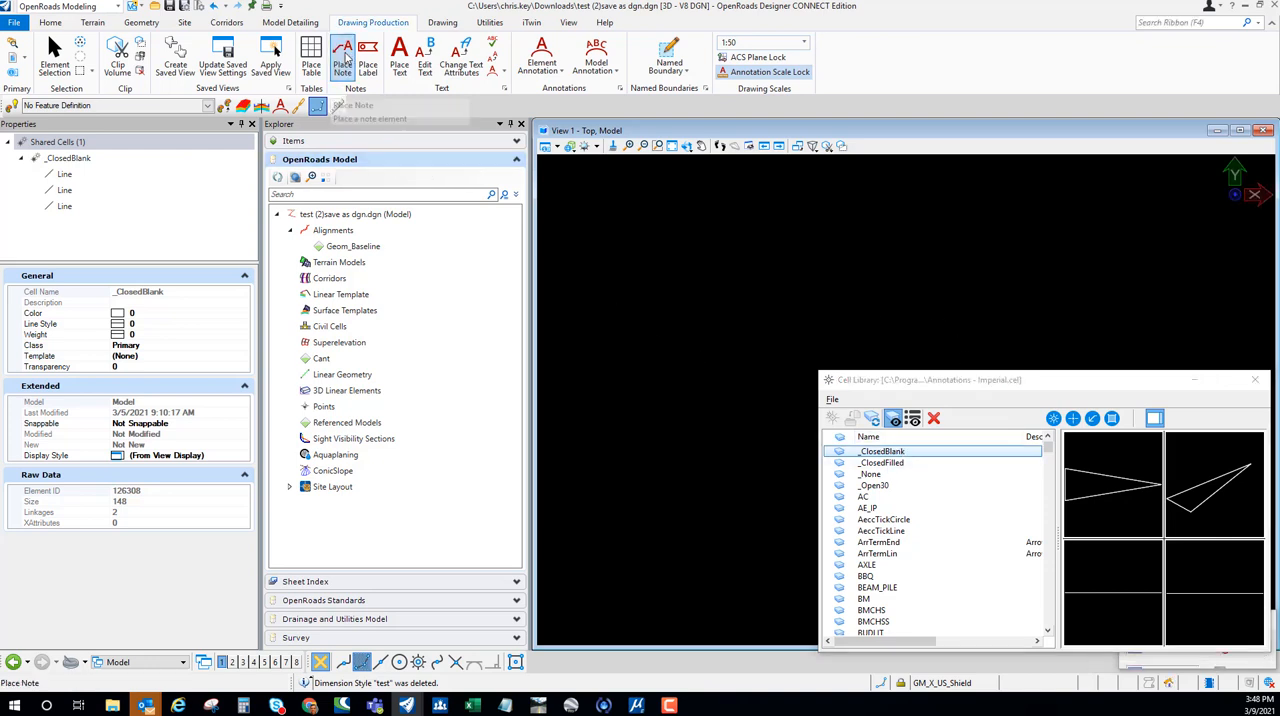
left_click(344, 56)
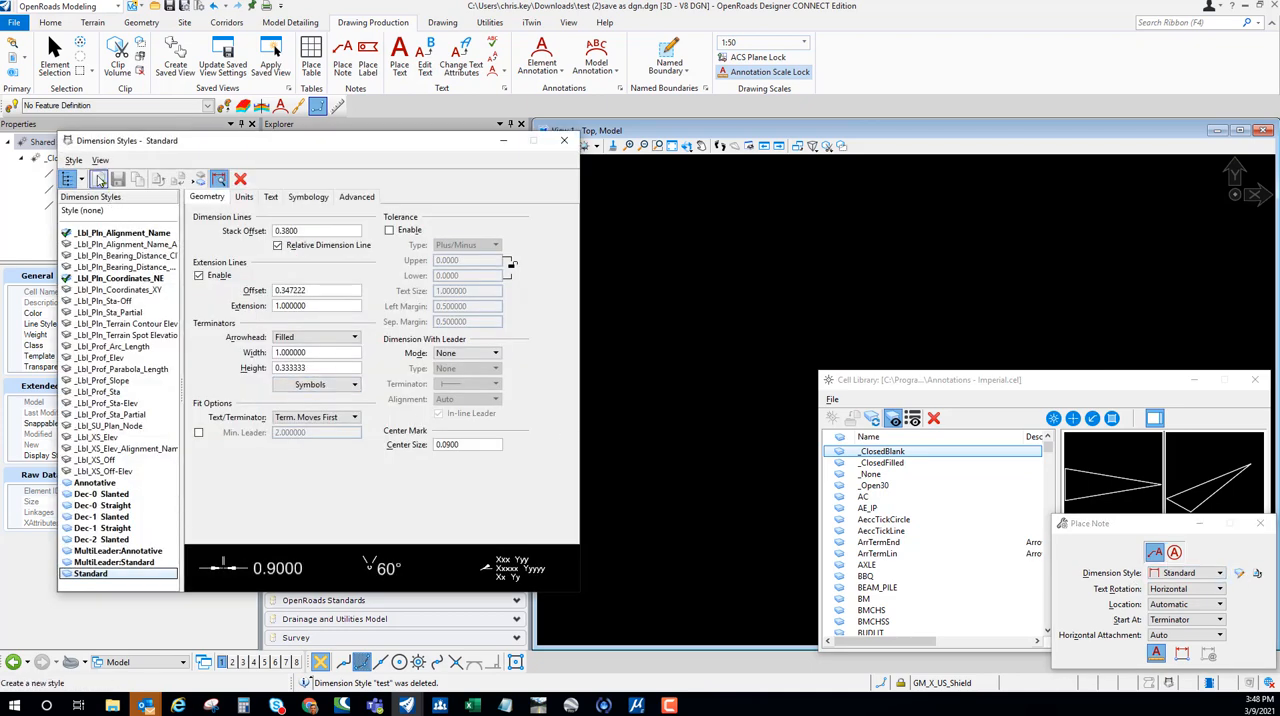
left_click(72, 178)
type("TEST")
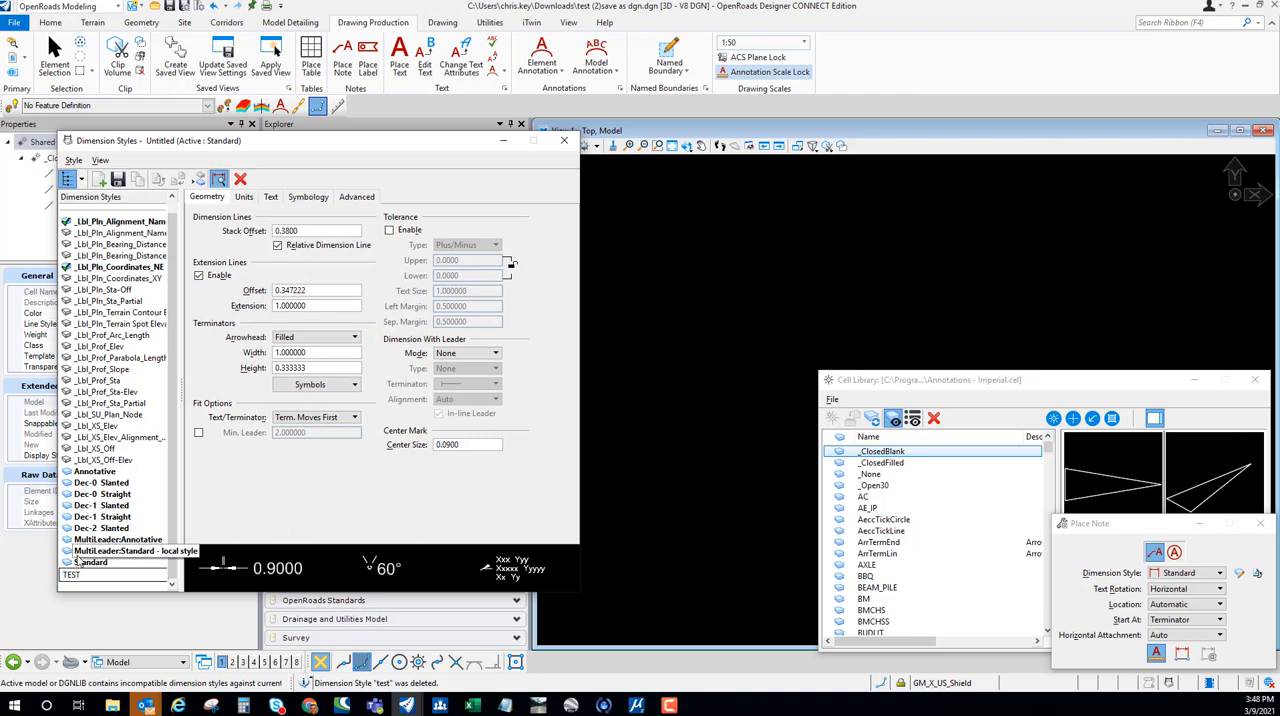
left_click(84, 572)
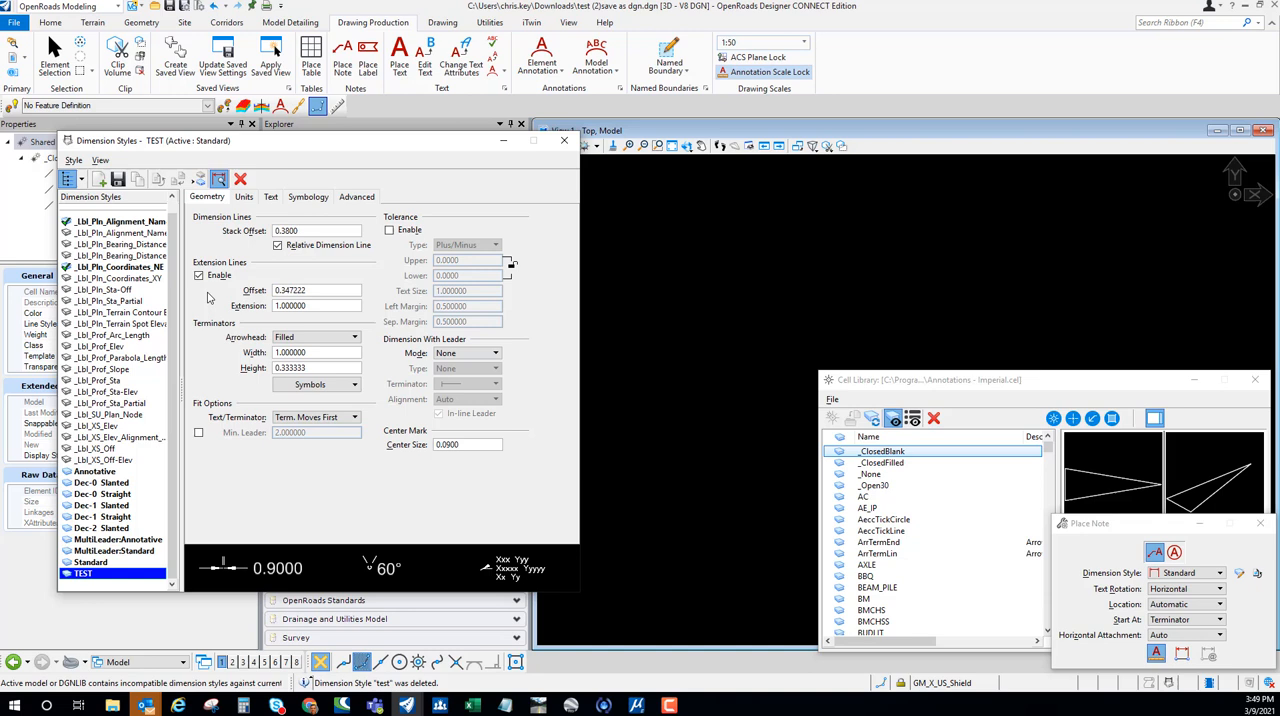
left_click(312, 384)
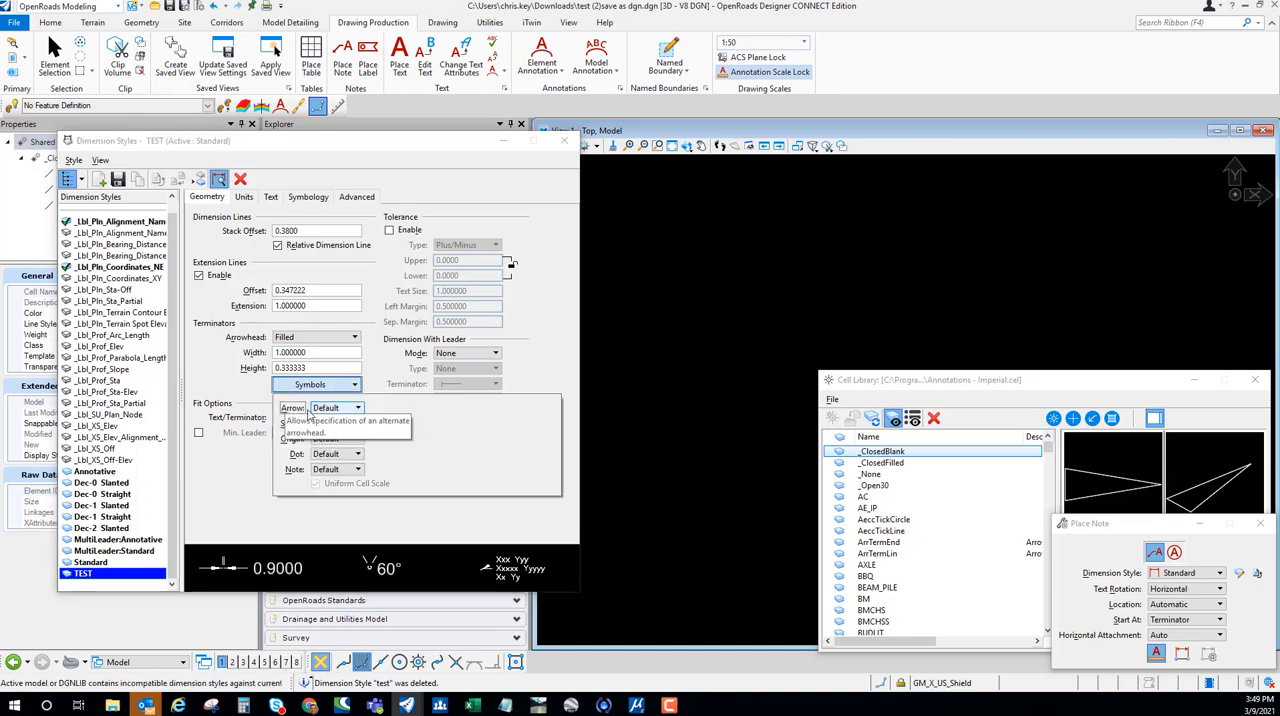
left_click(358, 408)
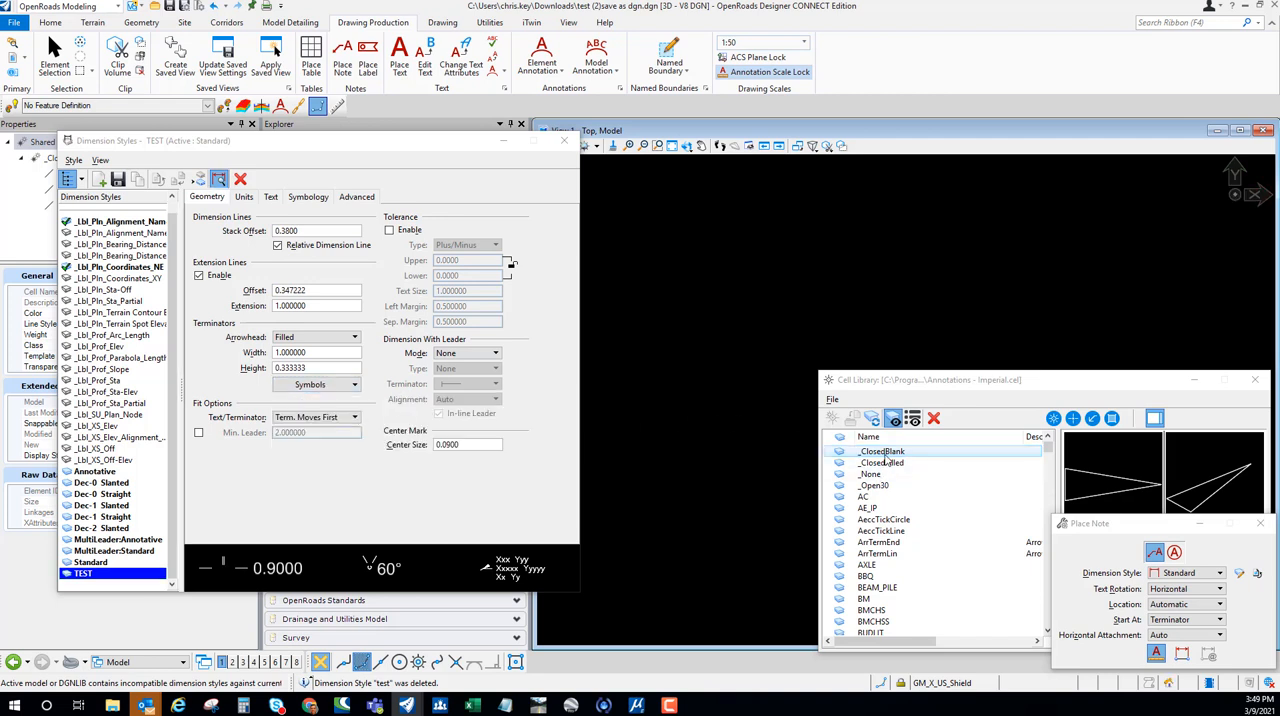
mouse_move(324, 304)
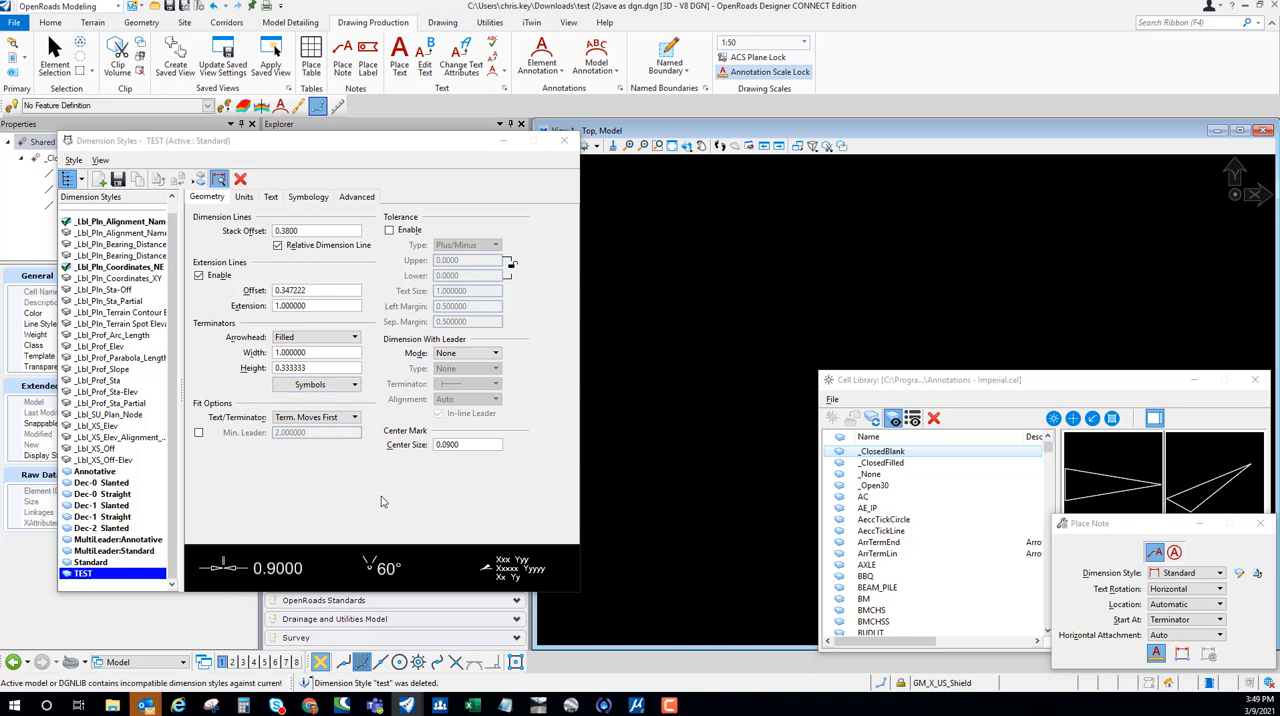
Choose the note leader option on TEST's Text tab and enter ROW in the Text Editor
left_click(270, 196)
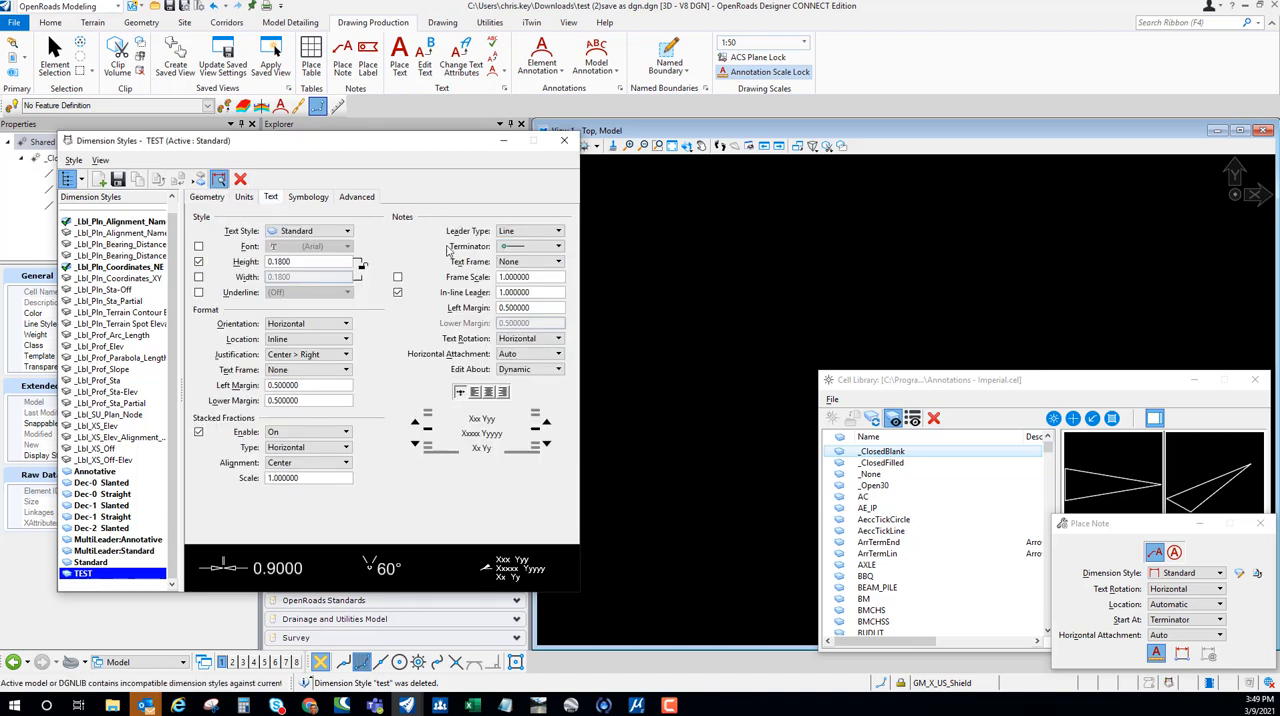
mouse_move(368, 224)
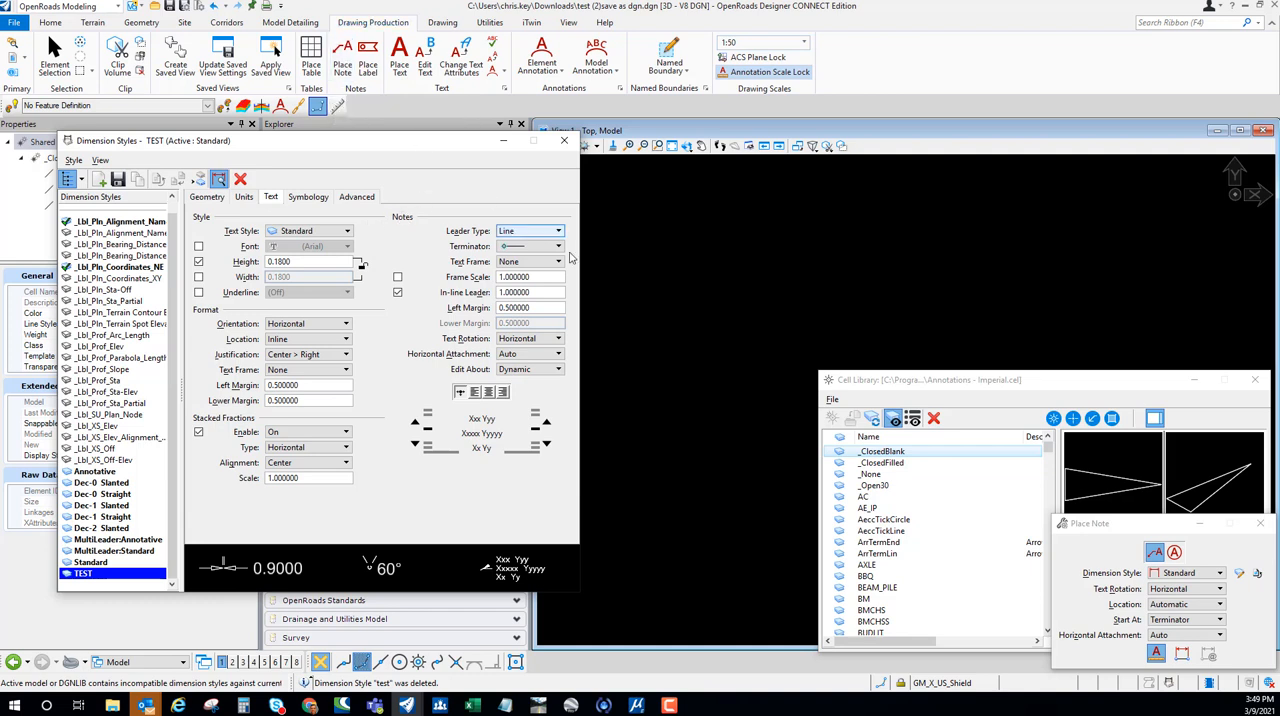
left_click(558, 230)
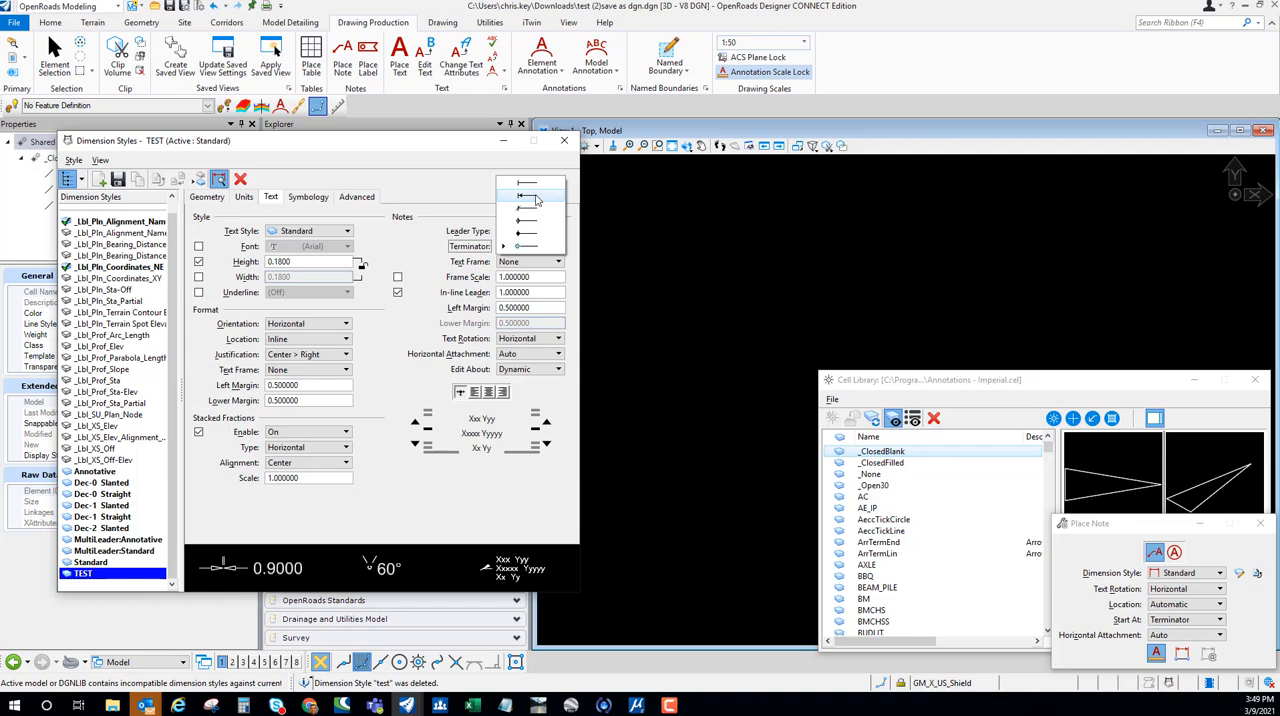
left_click(532, 196)
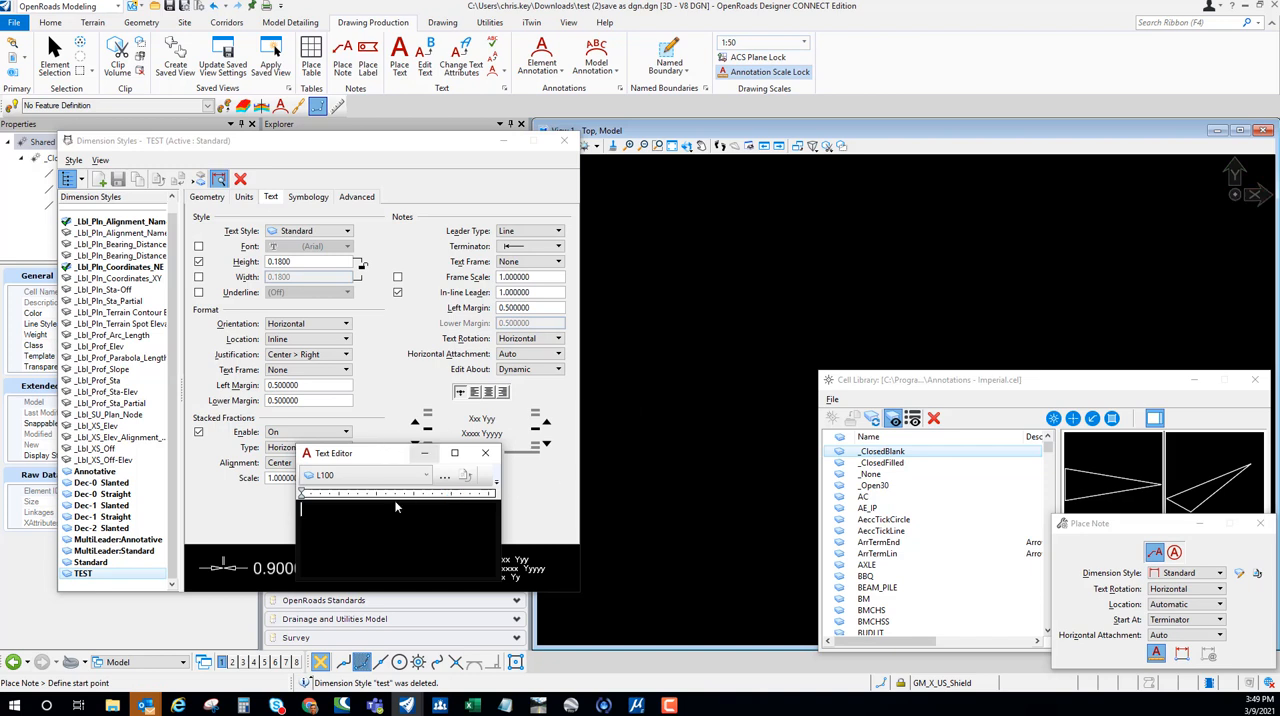
type("R")
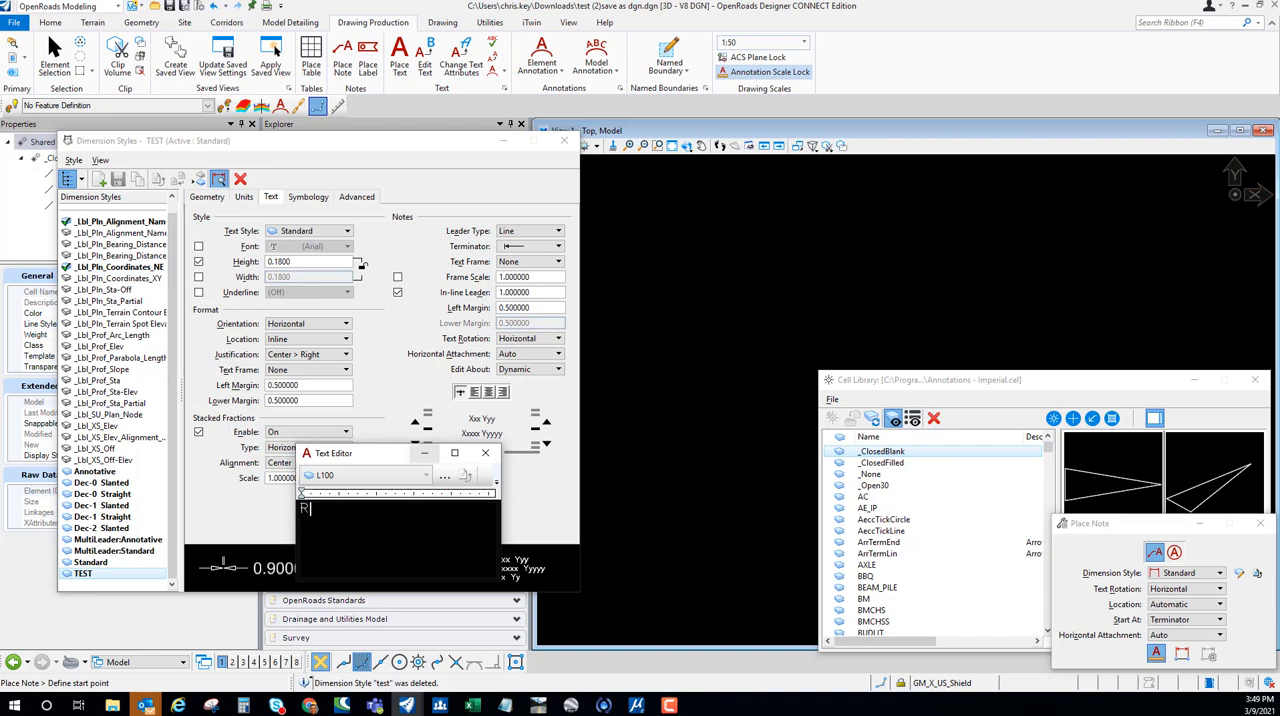
type("OW")
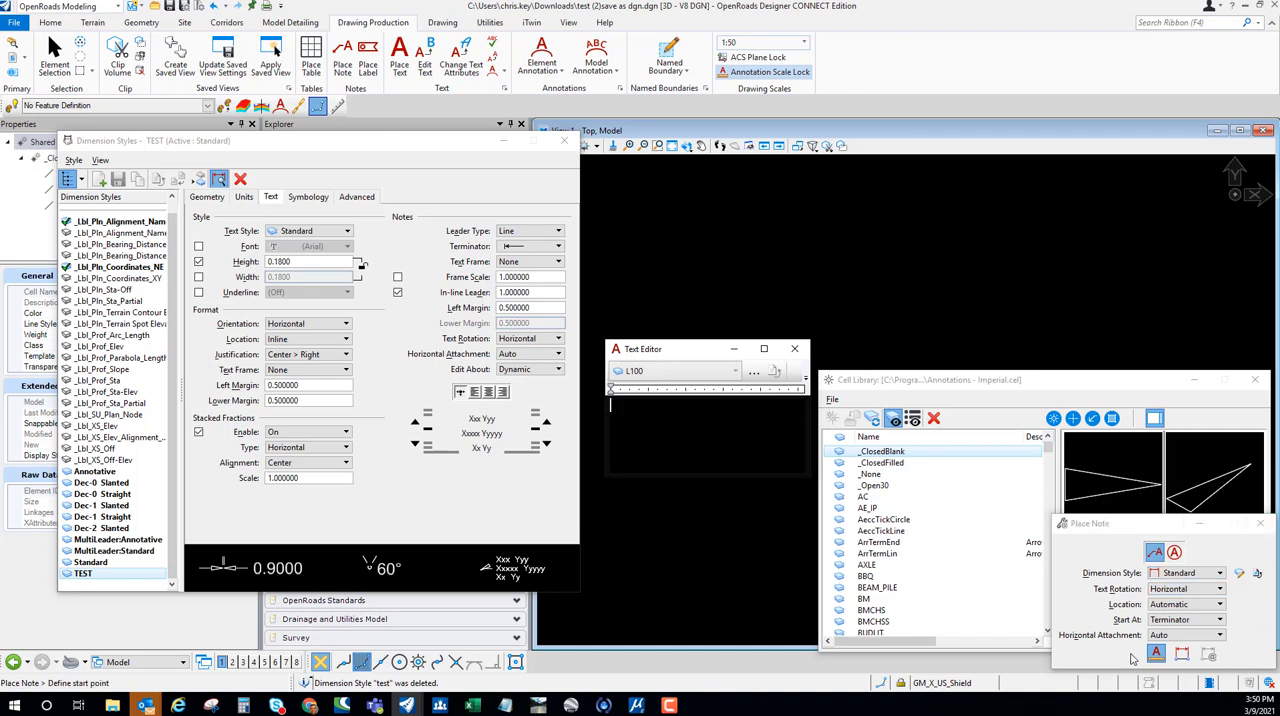
Pick TEST as the note's dimension style, enter ROW and place the note with its leader in the view
left_click(1224, 572)
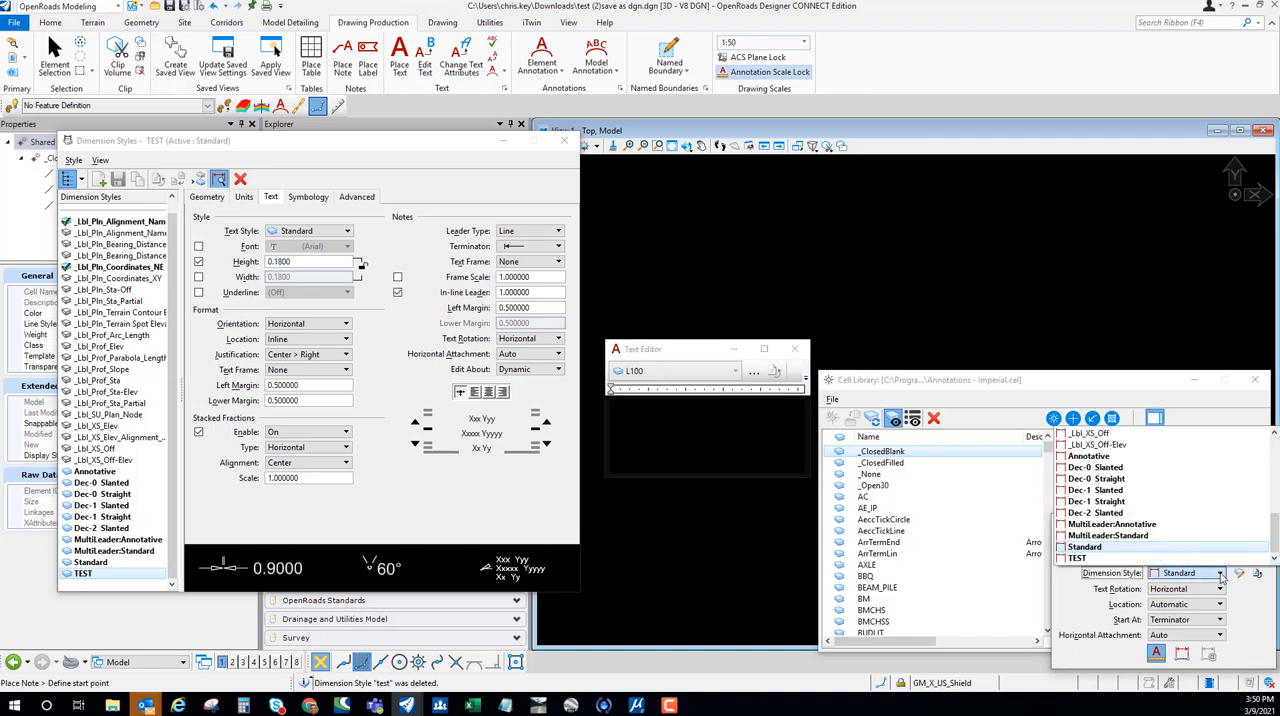
left_click(1212, 572)
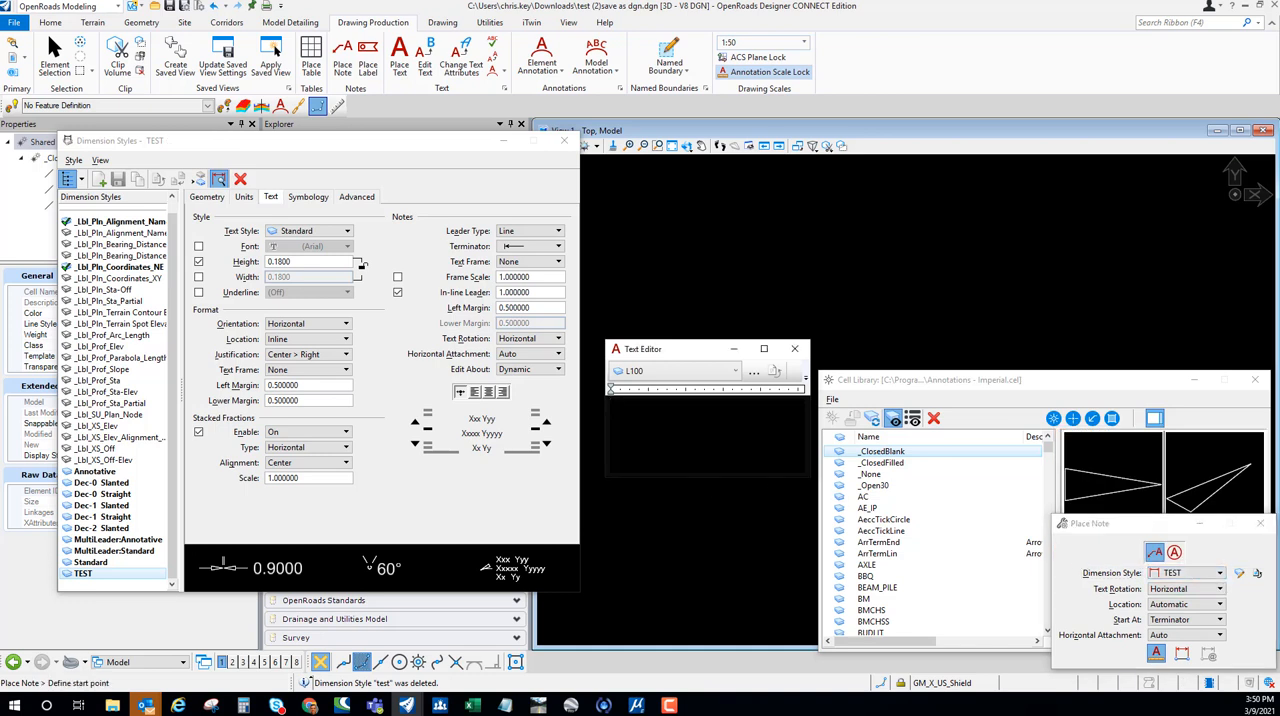
type("ROW")
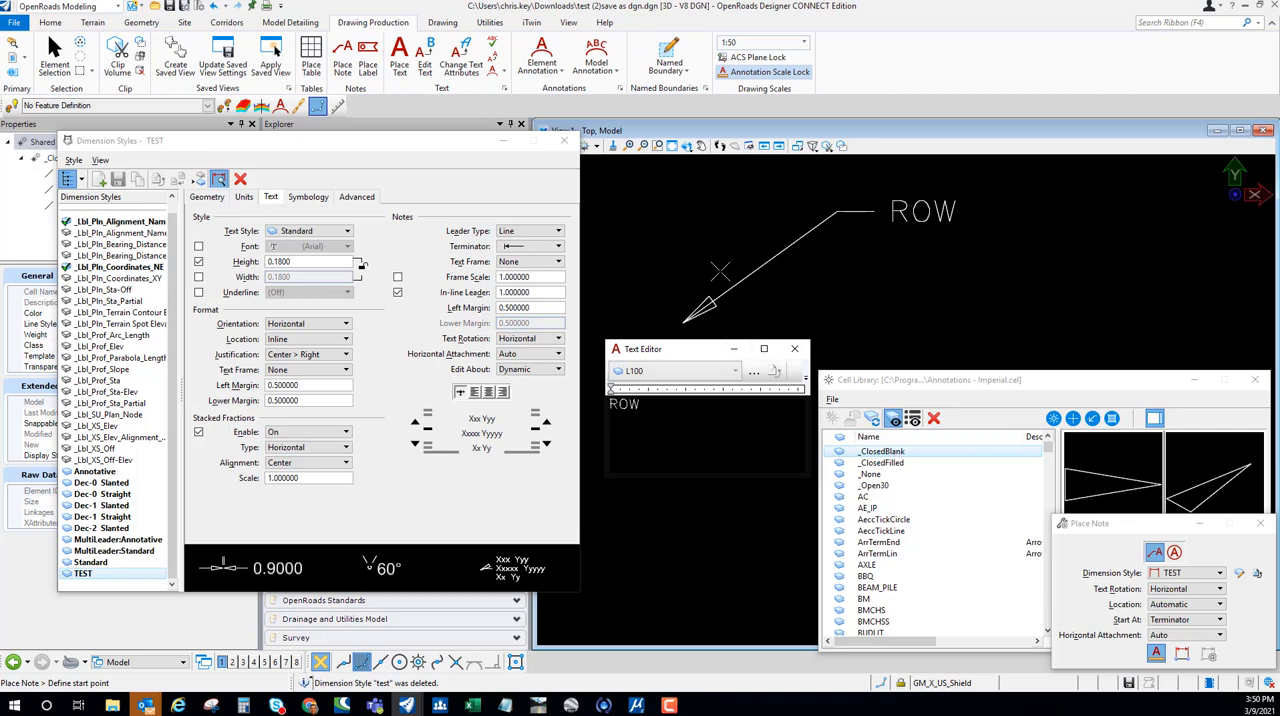
left_click(876, 484)
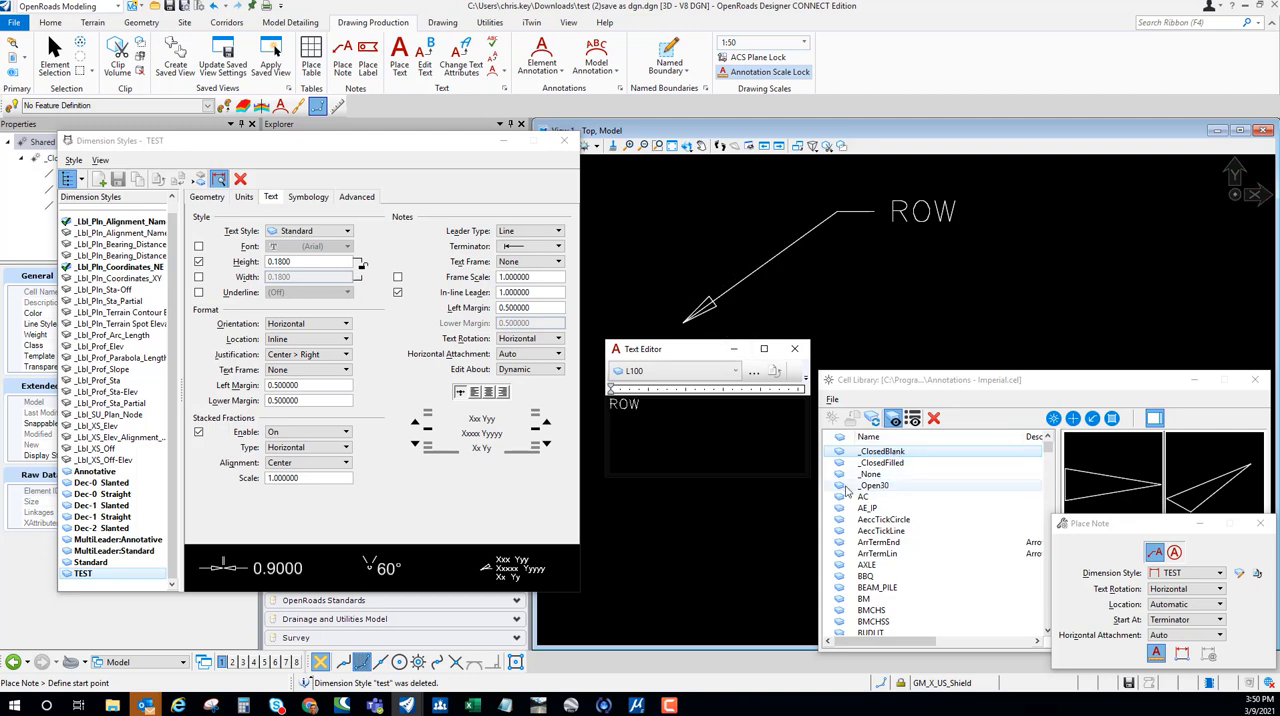
left_click(874, 484)
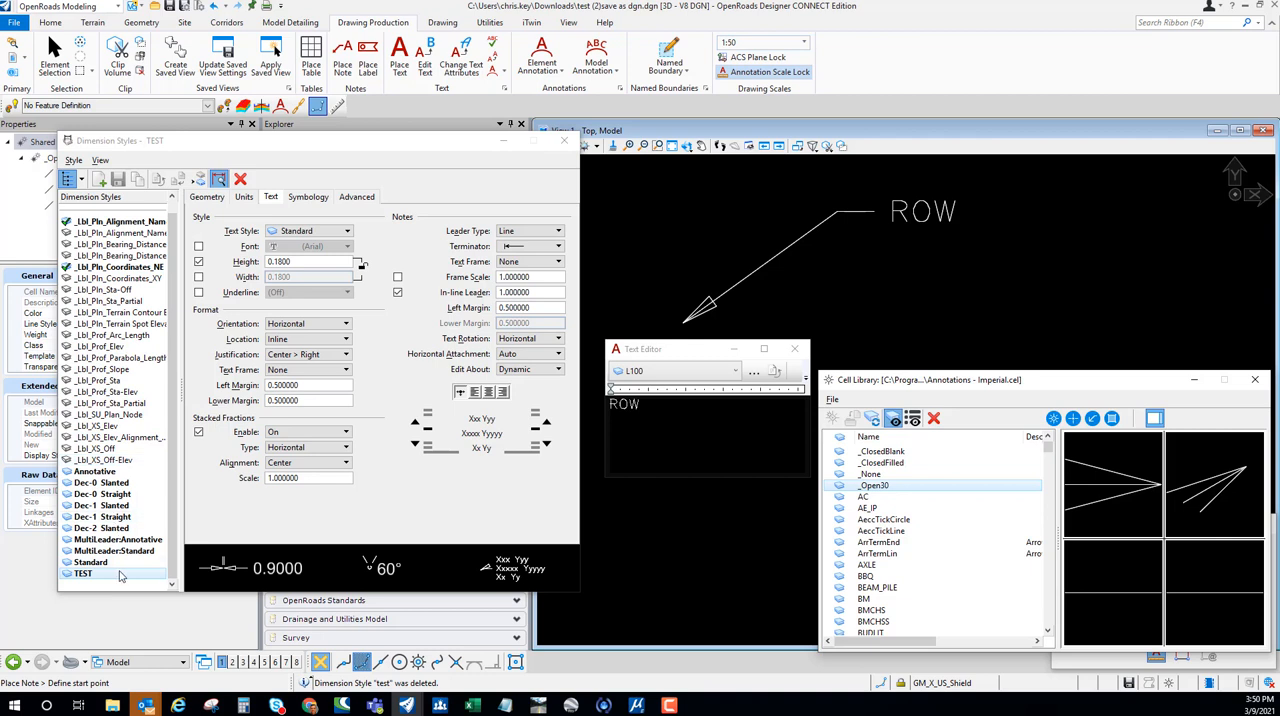
Set TEST's arrow terminator symbol on the Geometry tab to the cell _Open30
left_click(84, 572)
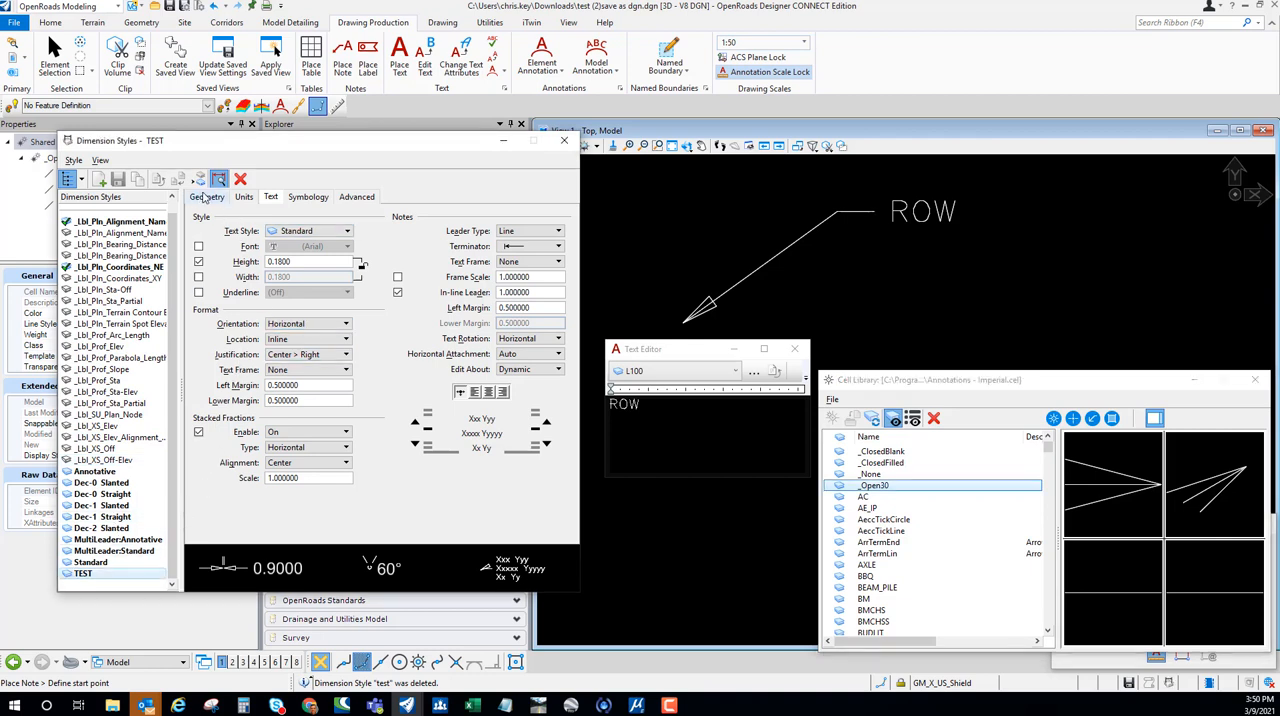
left_click(208, 196)
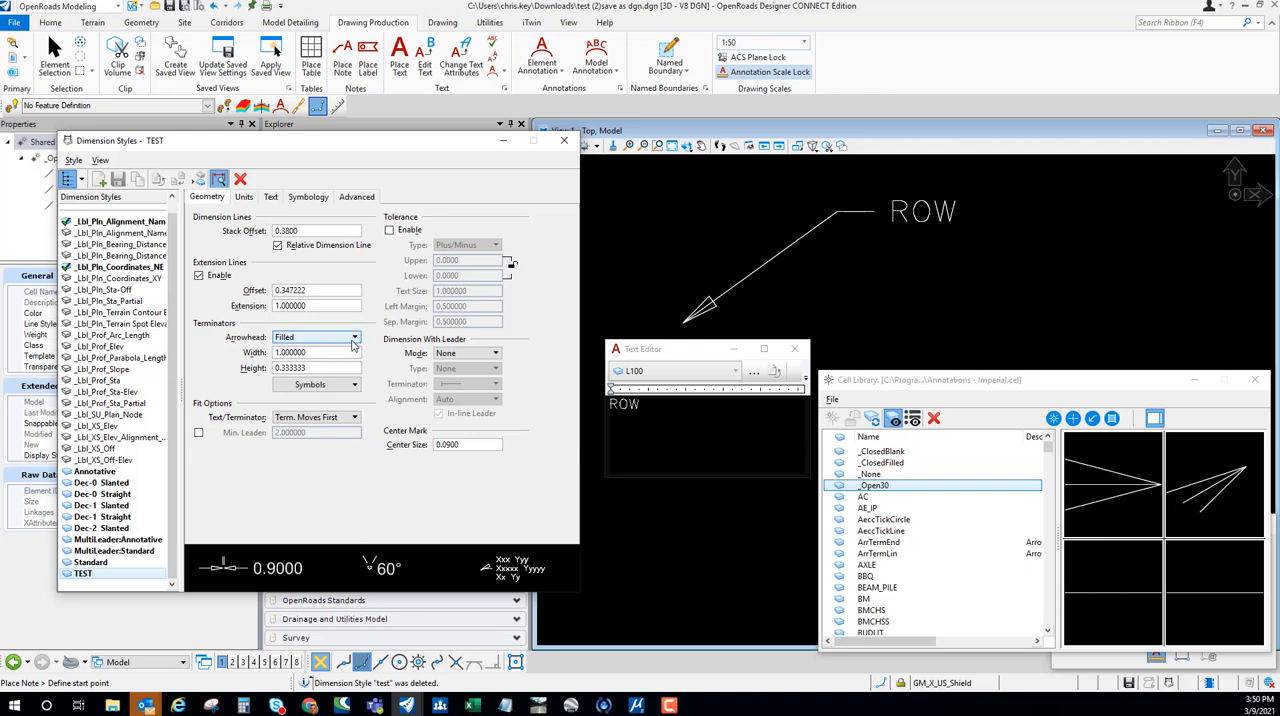
left_click(344, 384)
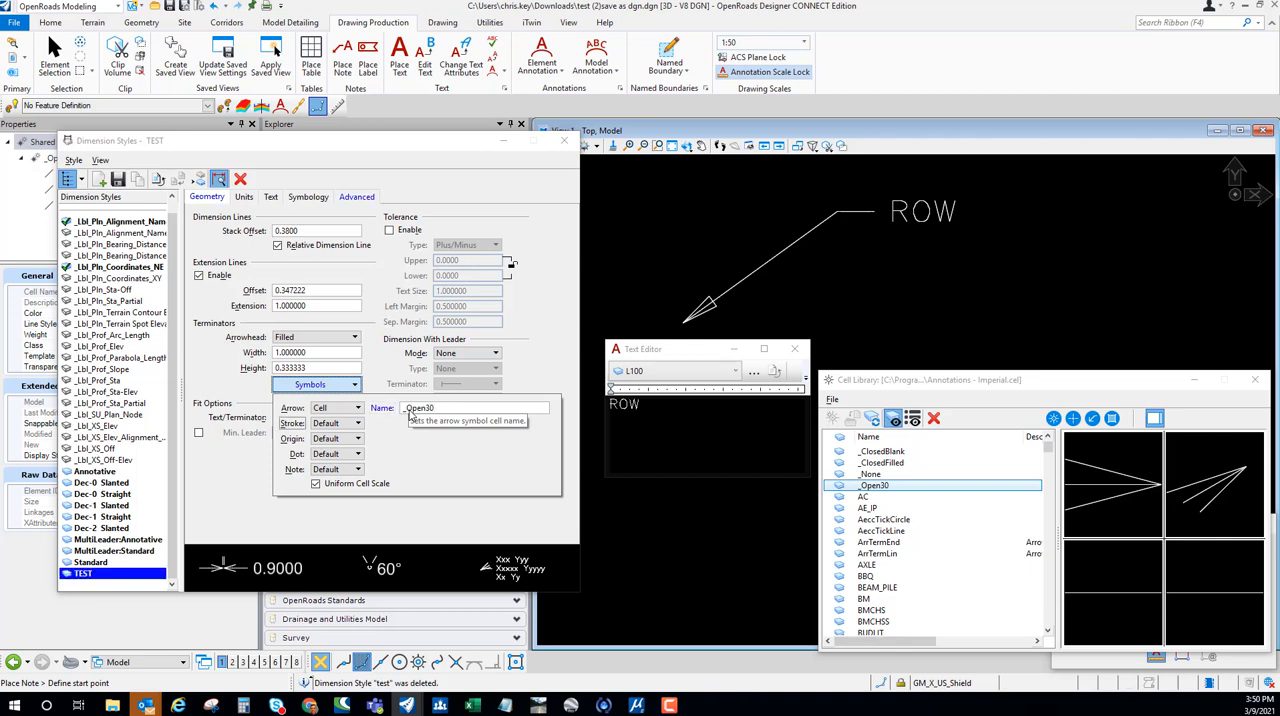
Save the TEST style, answering Yes to the in-use style alert
left_click(116, 180)
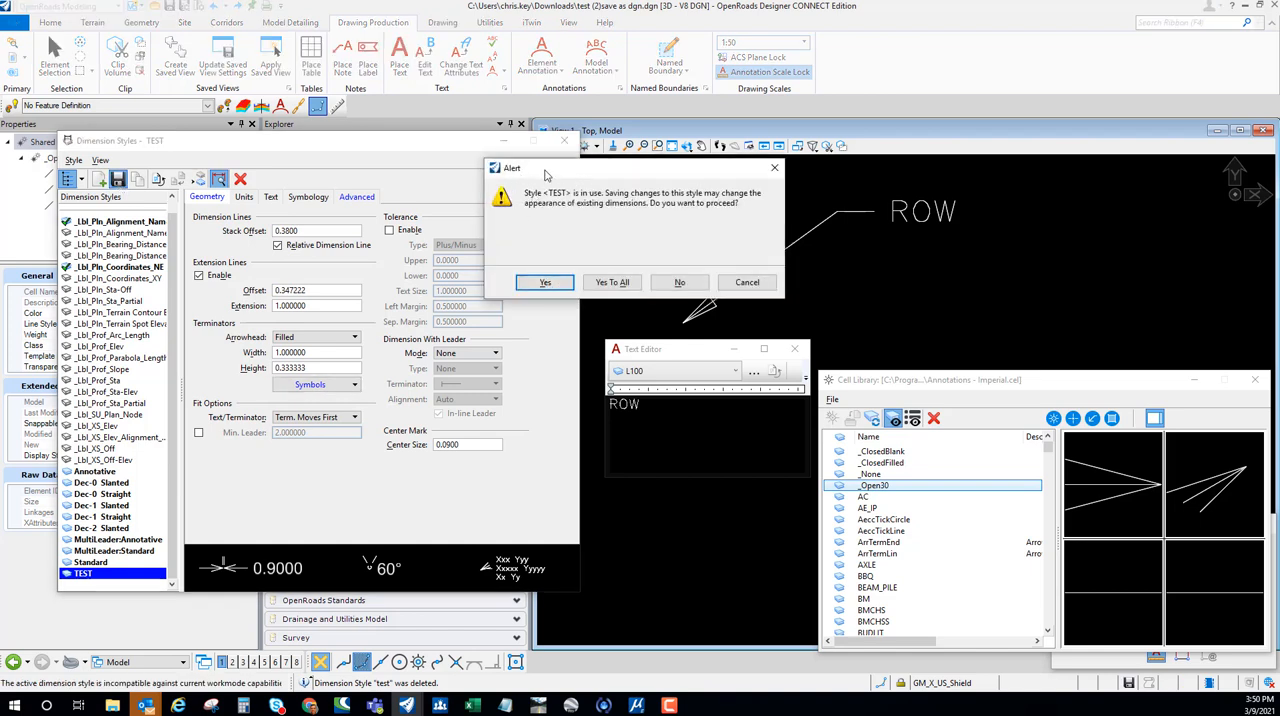
mouse_move(688, 196)
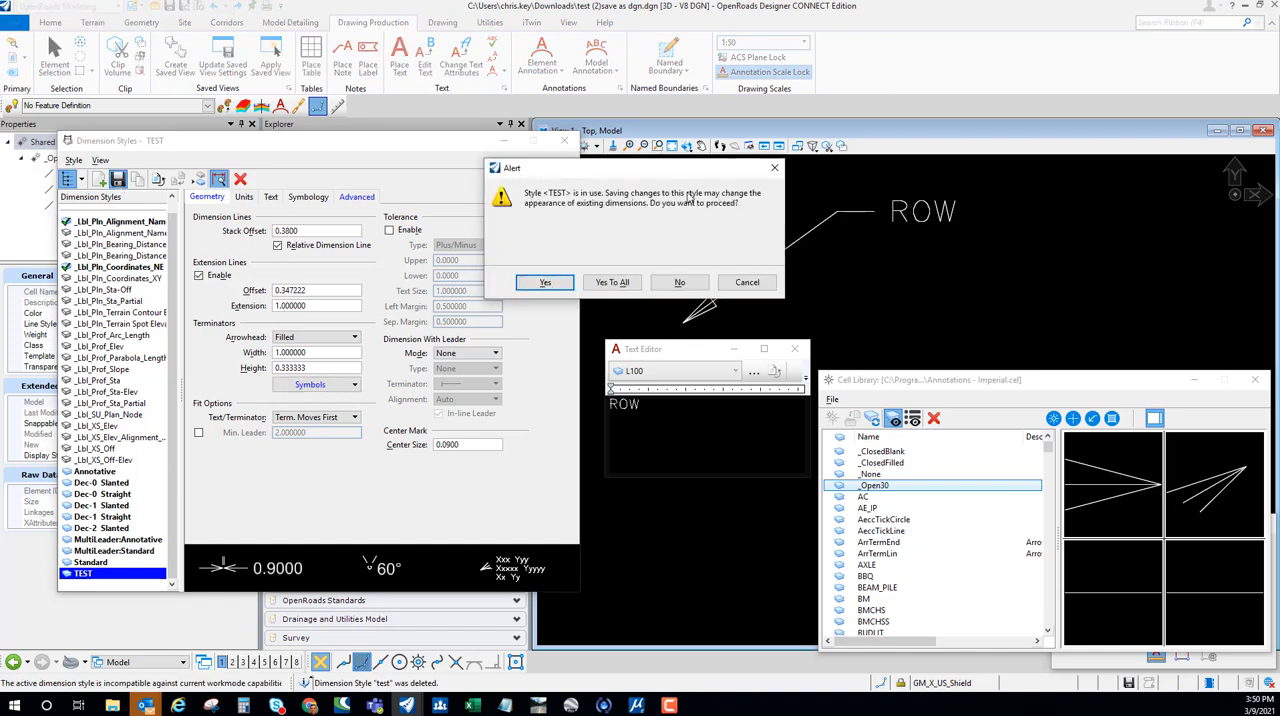
left_click(544, 282)
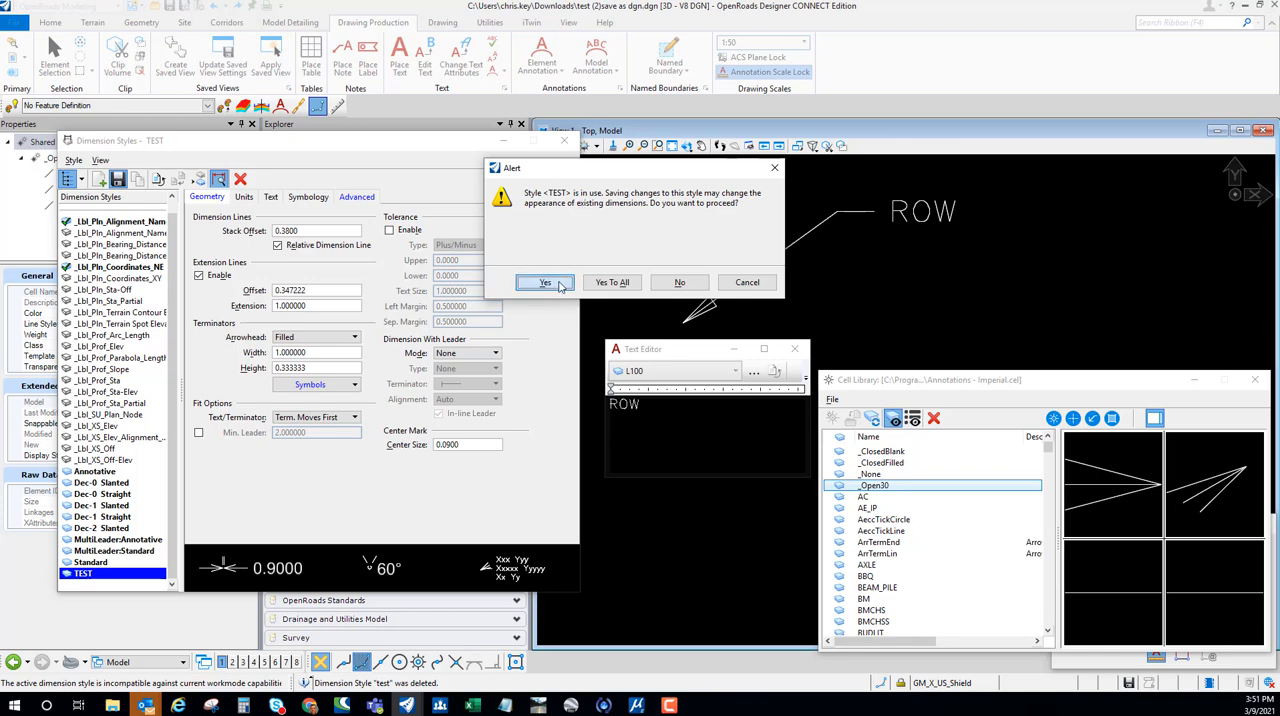
left_click(544, 282)
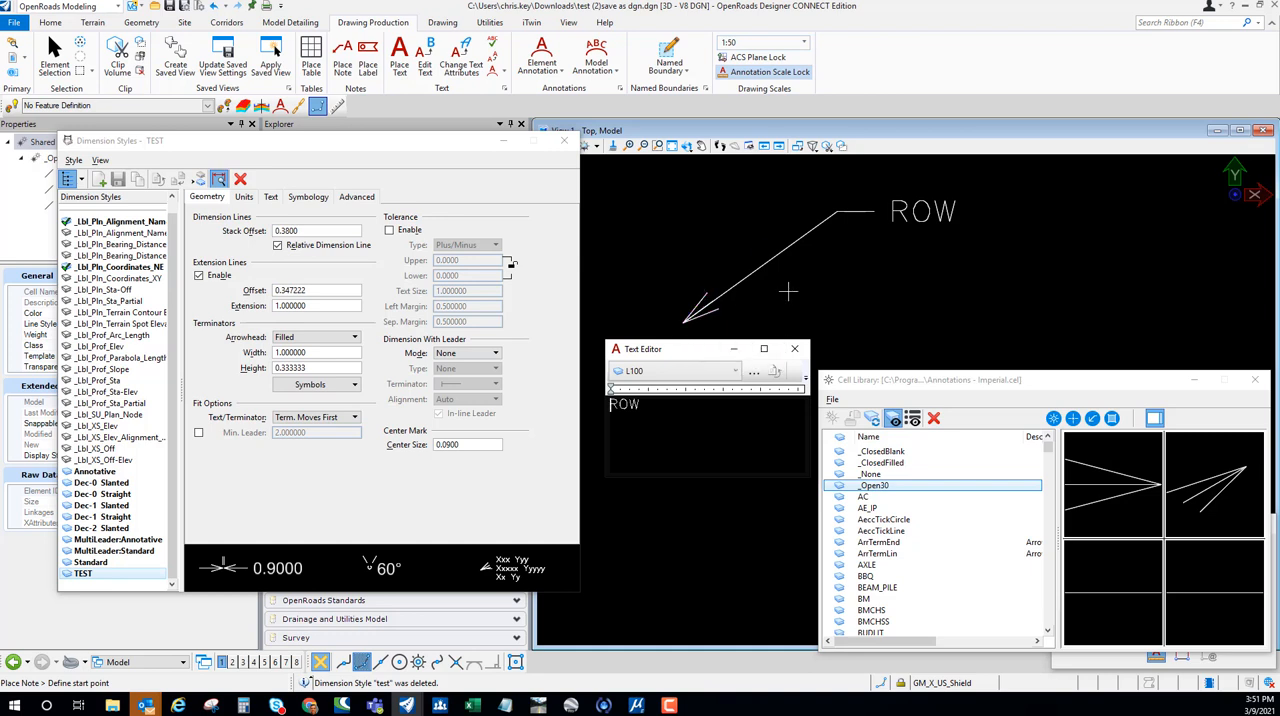
mouse_move(936, 264)
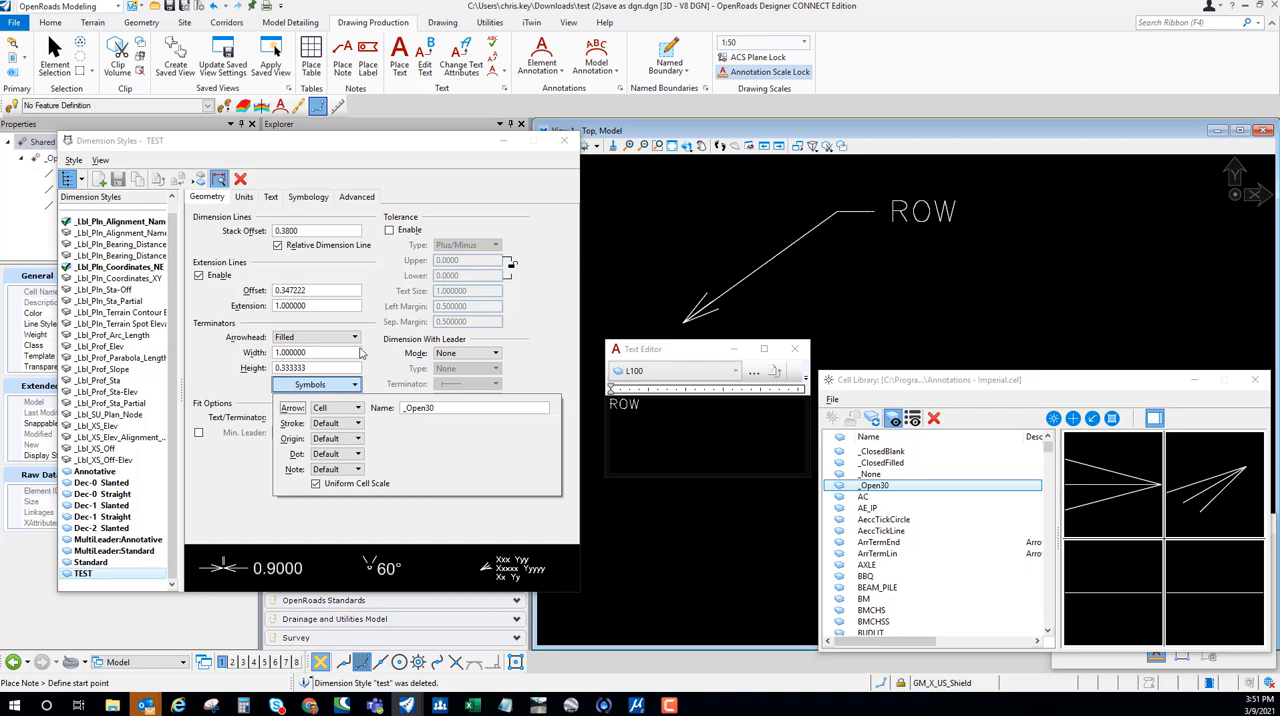
Choose the arrow as the note leader terminator on TEST's Text tab
left_click(270, 196)
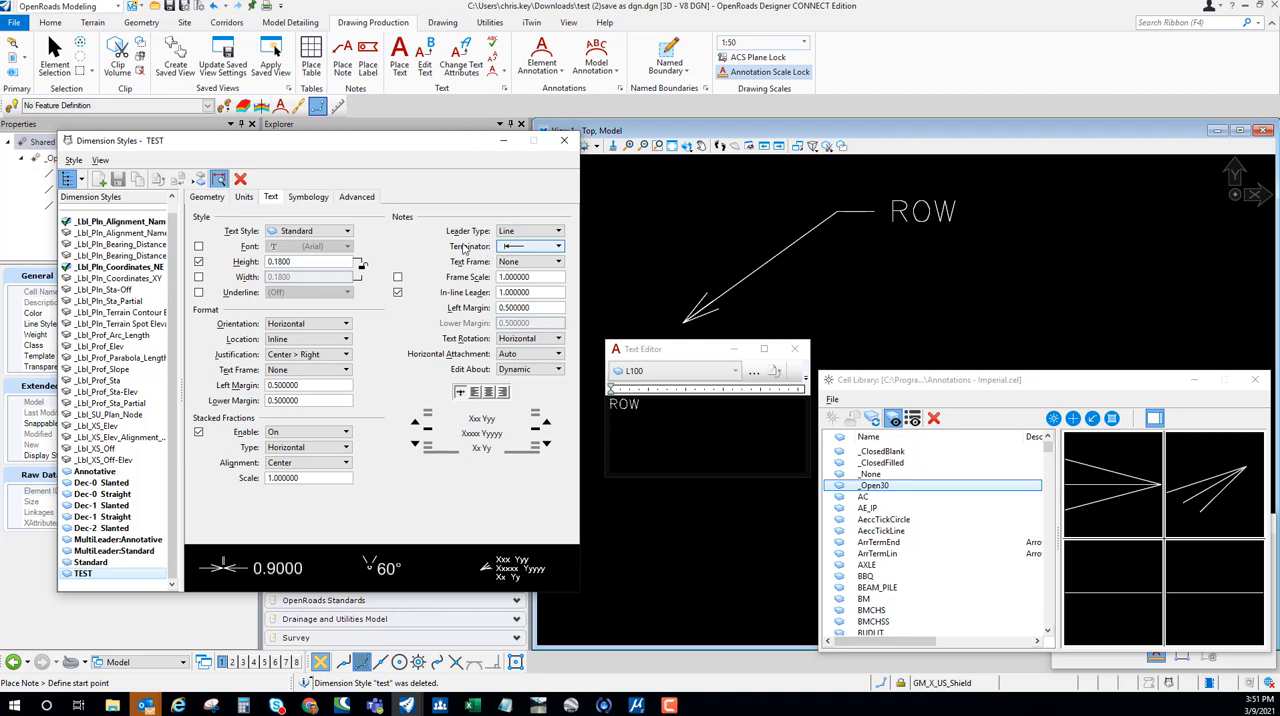
left_click(556, 246)
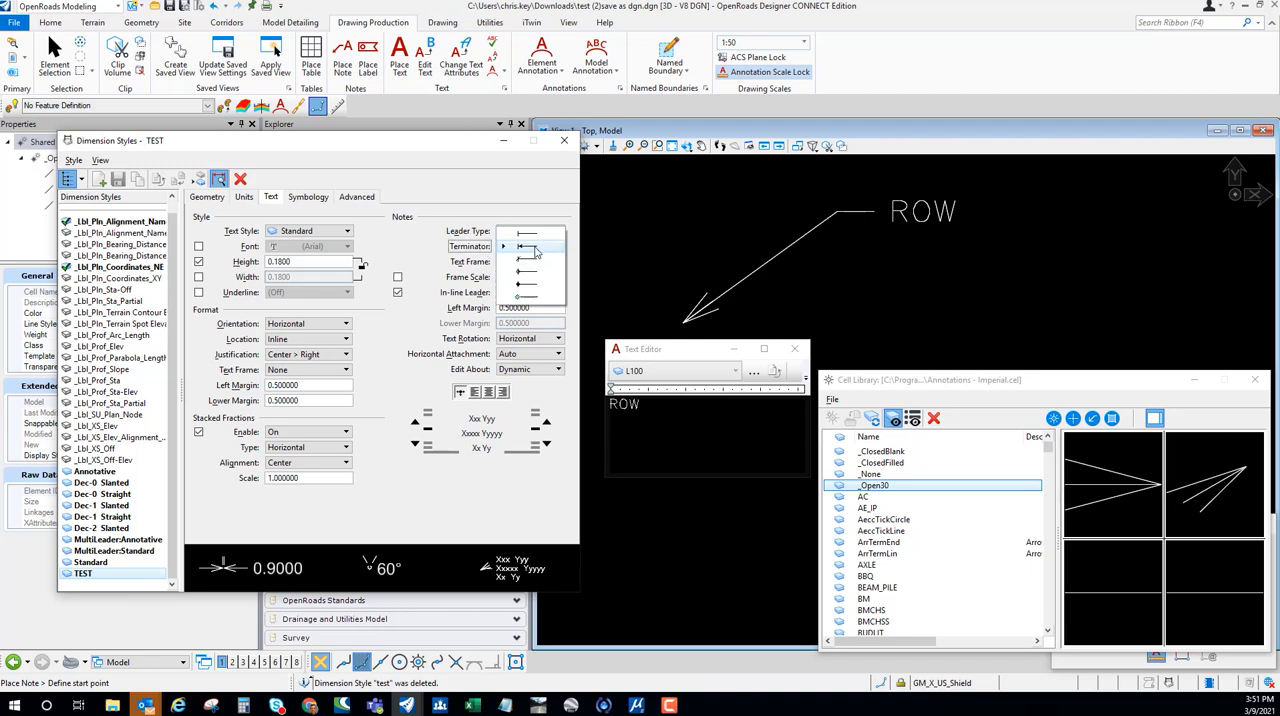
left_click(558, 246)
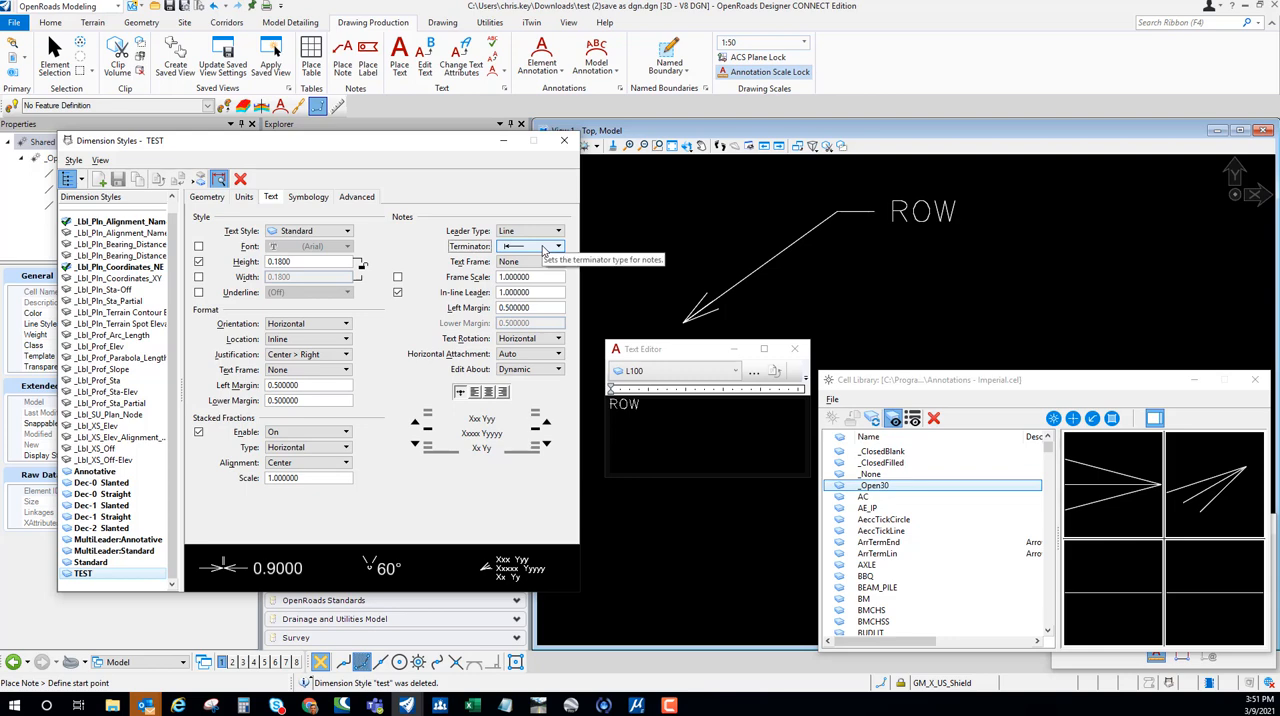